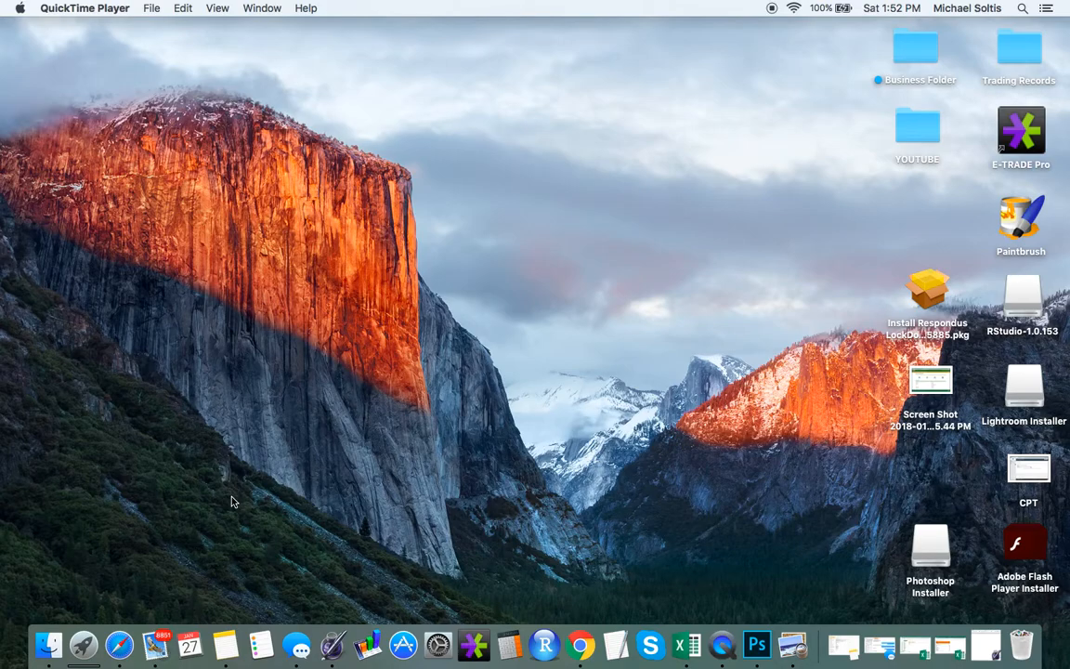
mouse_move(234, 483)
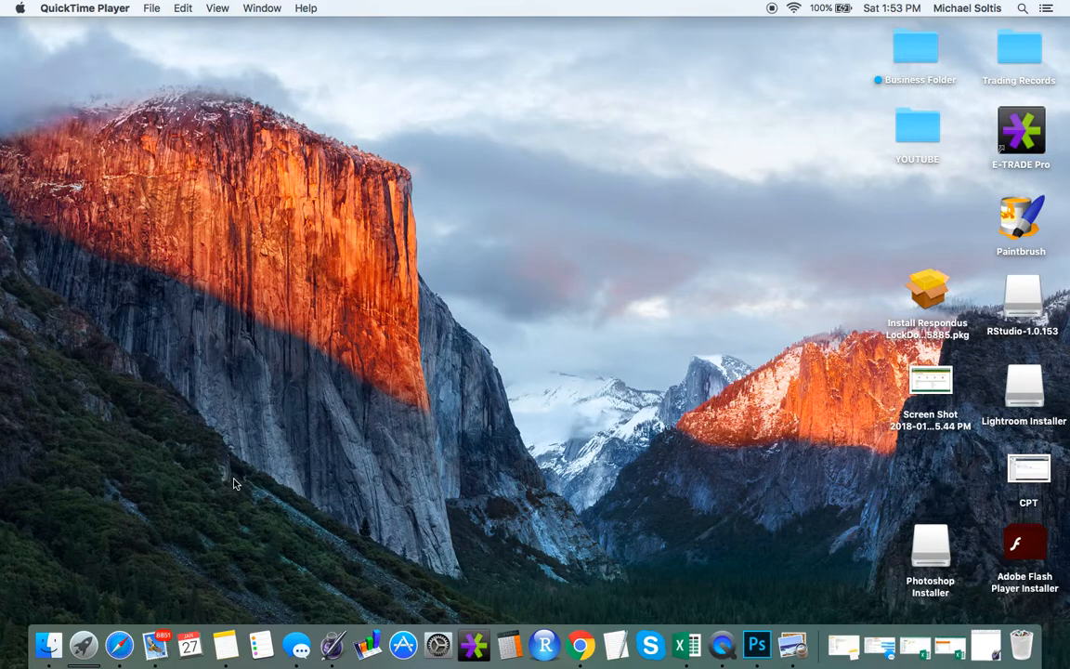
- Launch Safari, go to canva.com and log in to the Canva account
left_click(118, 642)
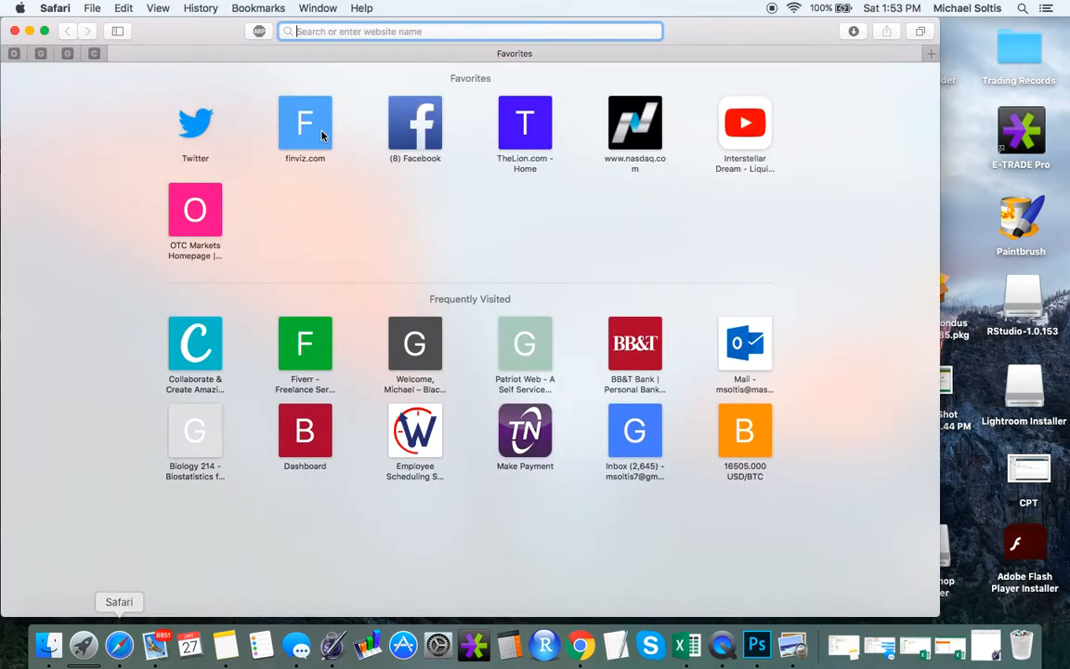
type("canva.com")
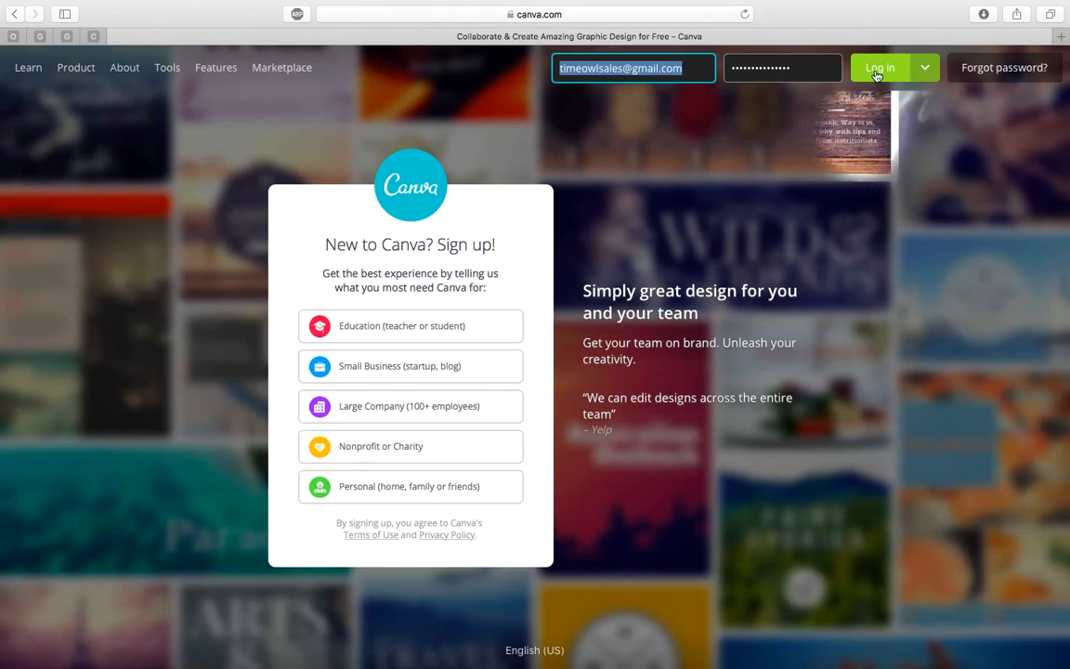
left_click(878, 67)
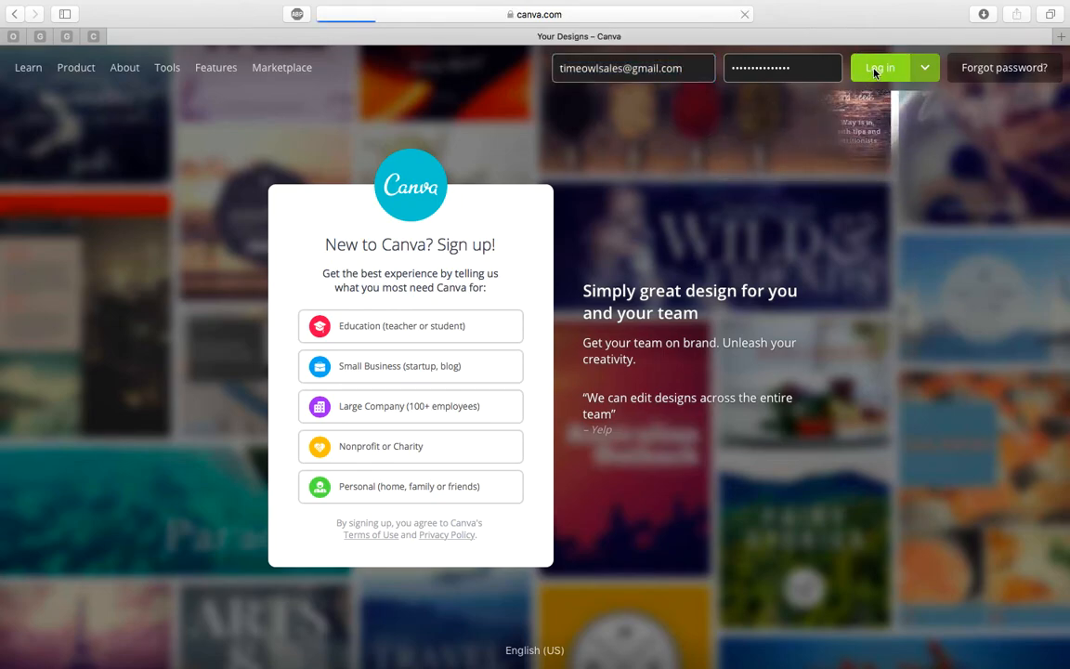
- Start a new blank Logo design from the home page
left_click(878, 67)
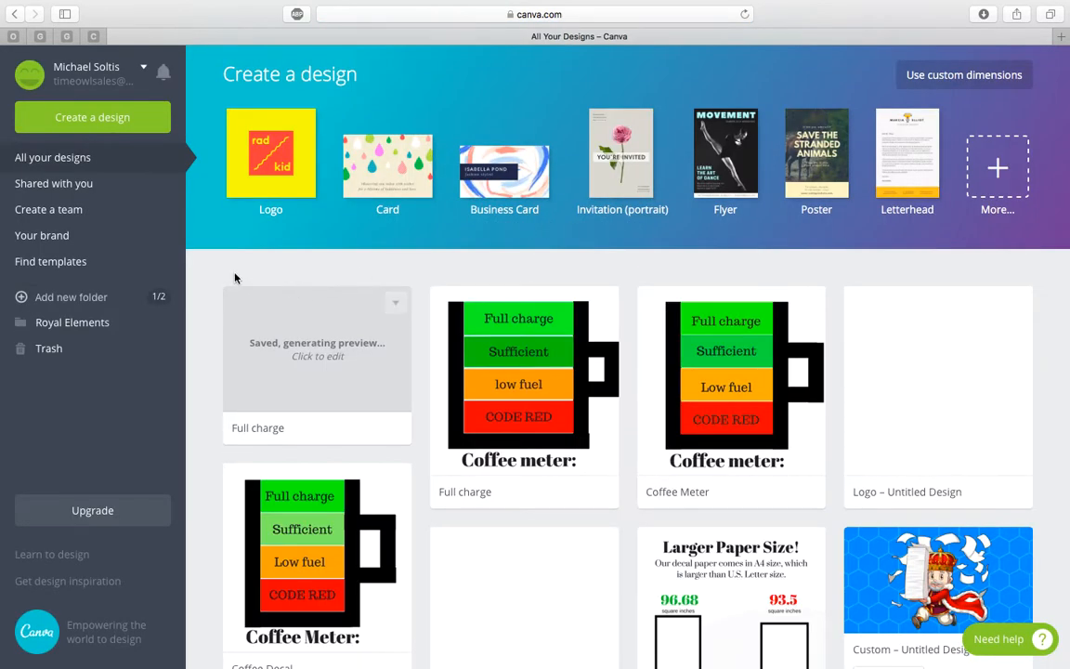
mouse_move(197, 348)
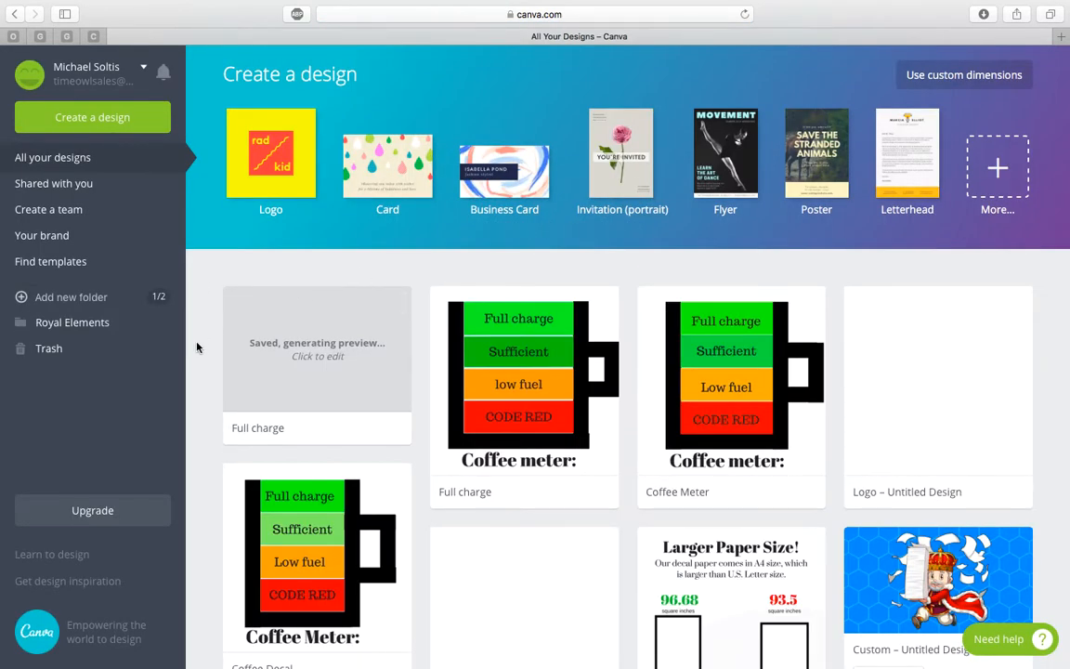
mouse_move(431, 264)
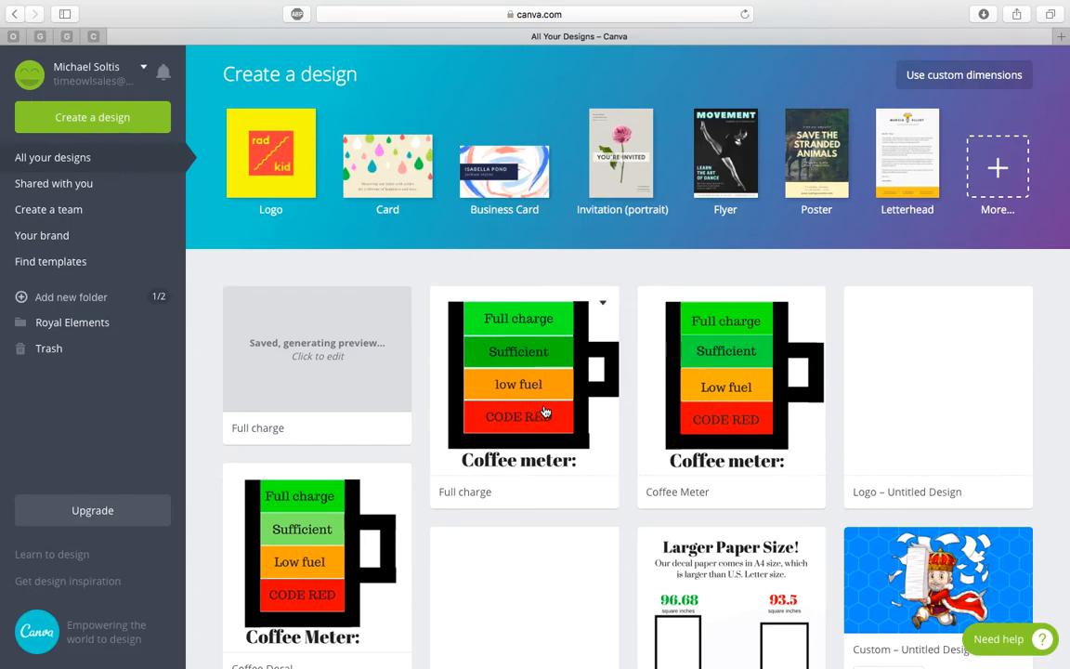
mouse_move(271, 152)
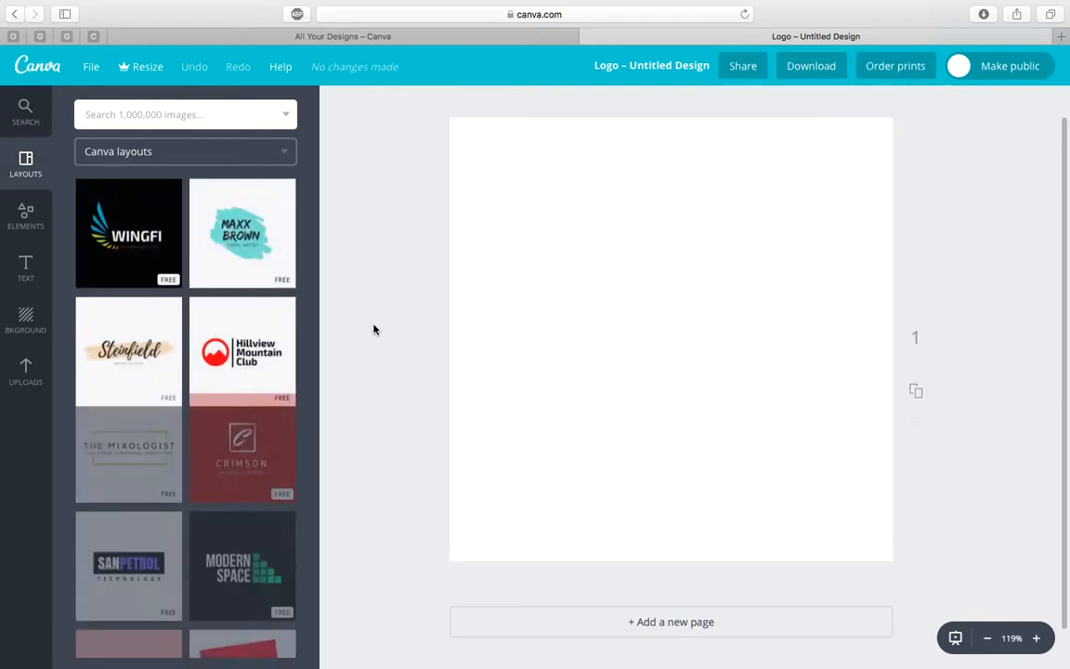
- Add a thick black line from Elements > Lines to the blank logo page
scroll("down", 3)
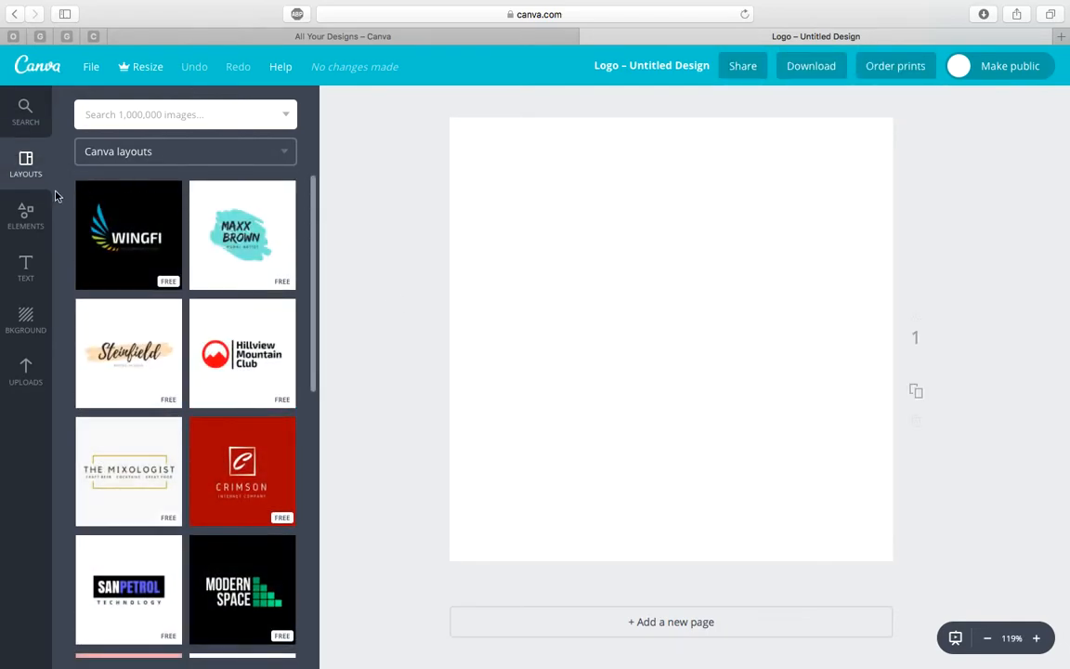
mouse_move(26, 368)
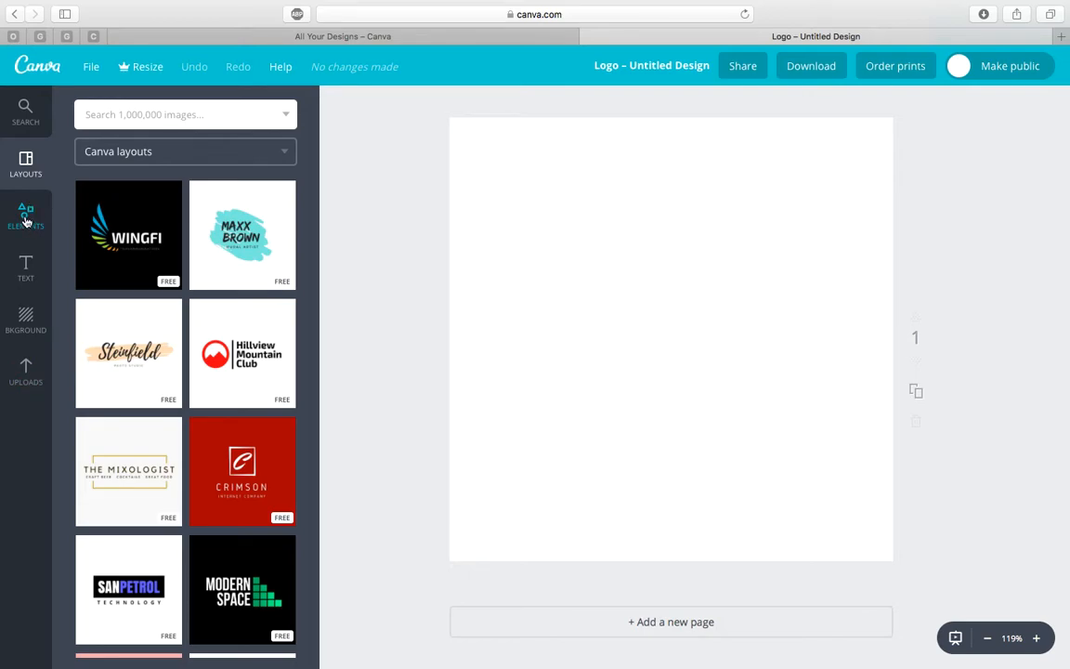
left_click(26, 215)
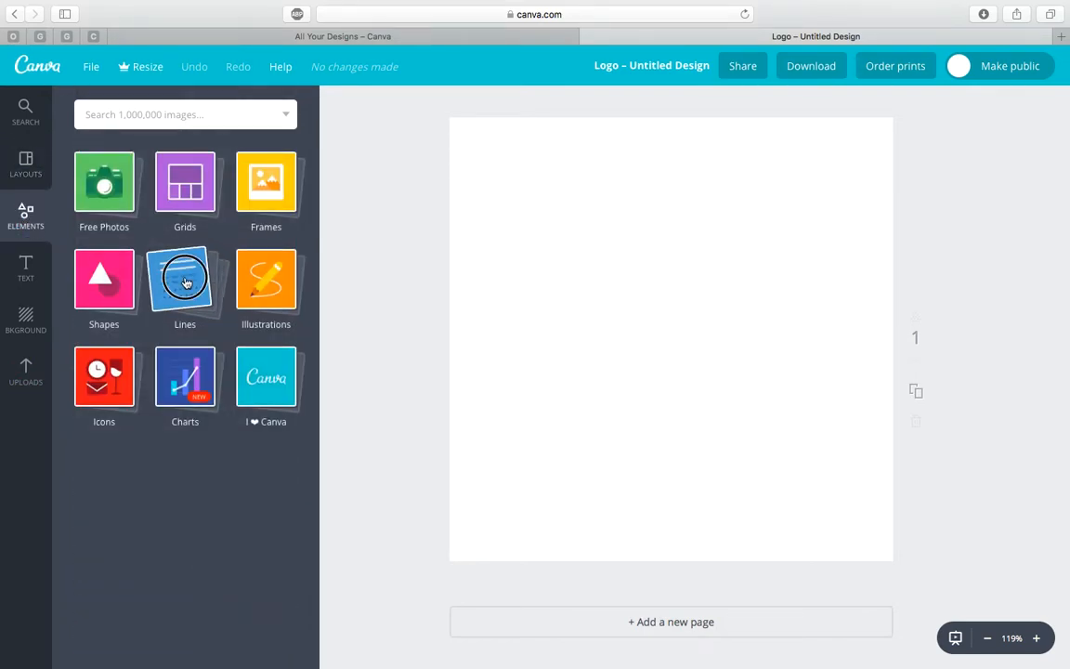
left_click(185, 278)
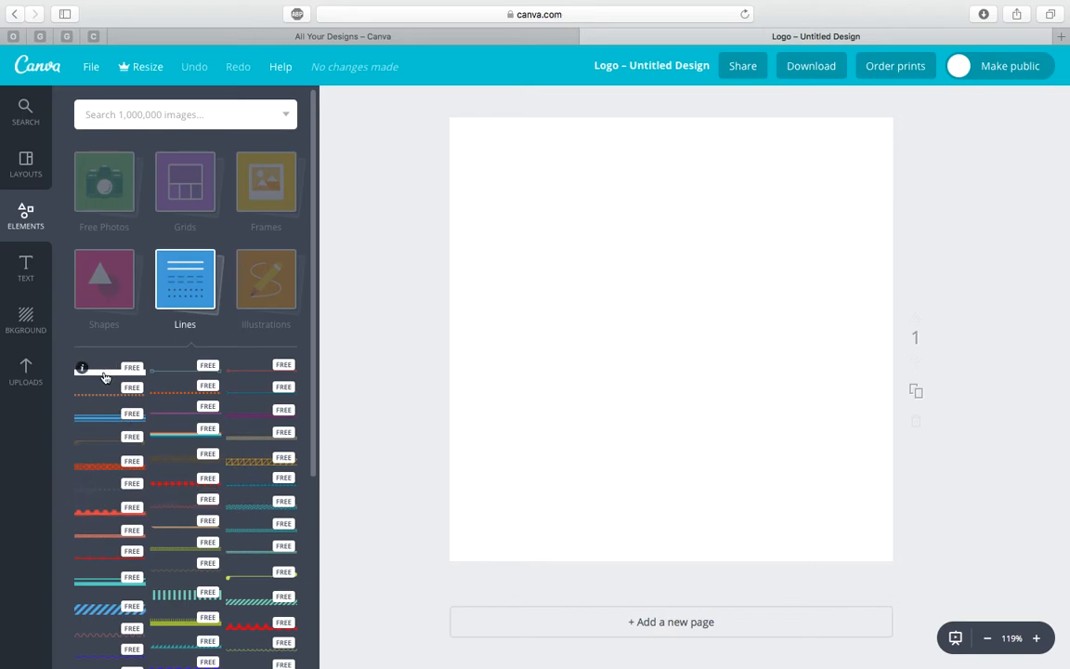
left_click(104, 376)
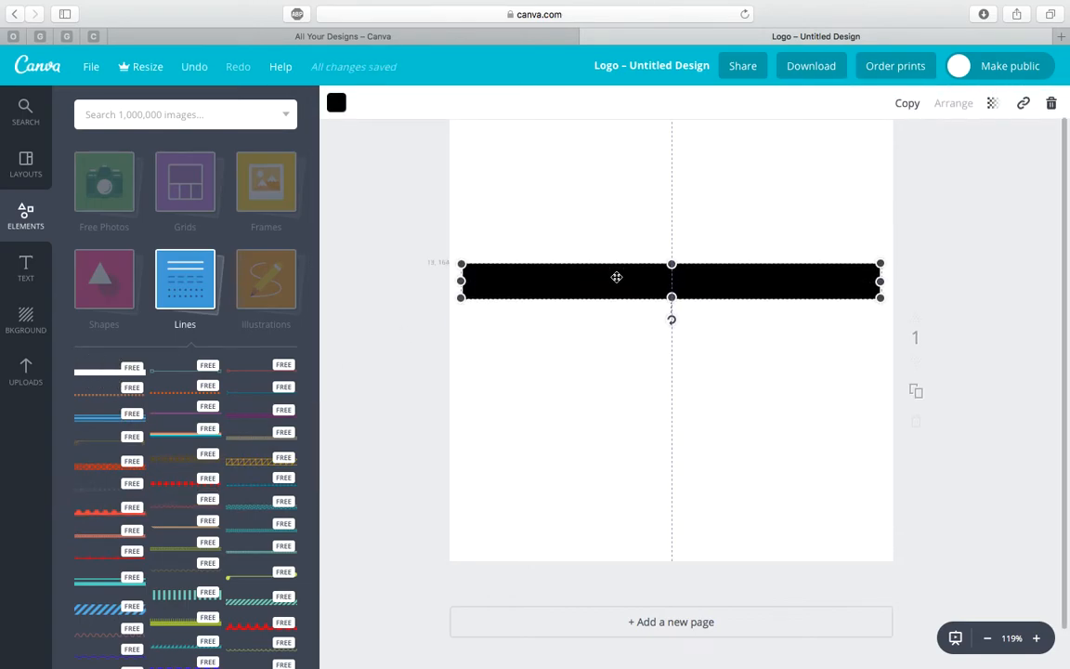
- Arrange duplicated upright black bars into a U-shaped mug body and add a bar for the handle
left_click_drag(880, 281, 787, 280)
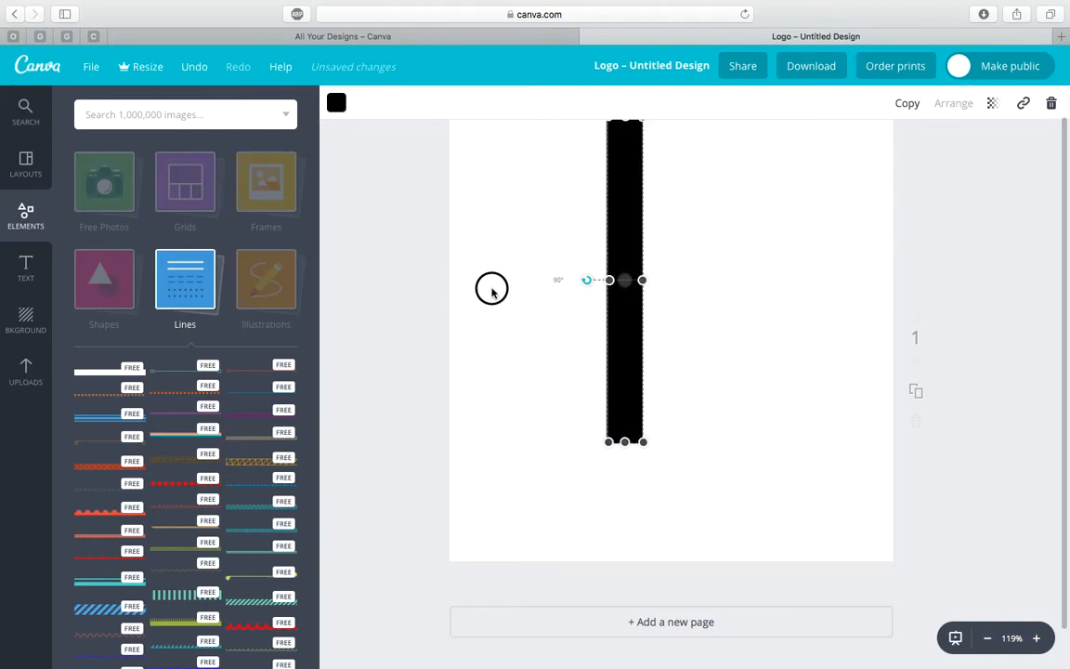
left_click_drag(624, 282, 548, 306)
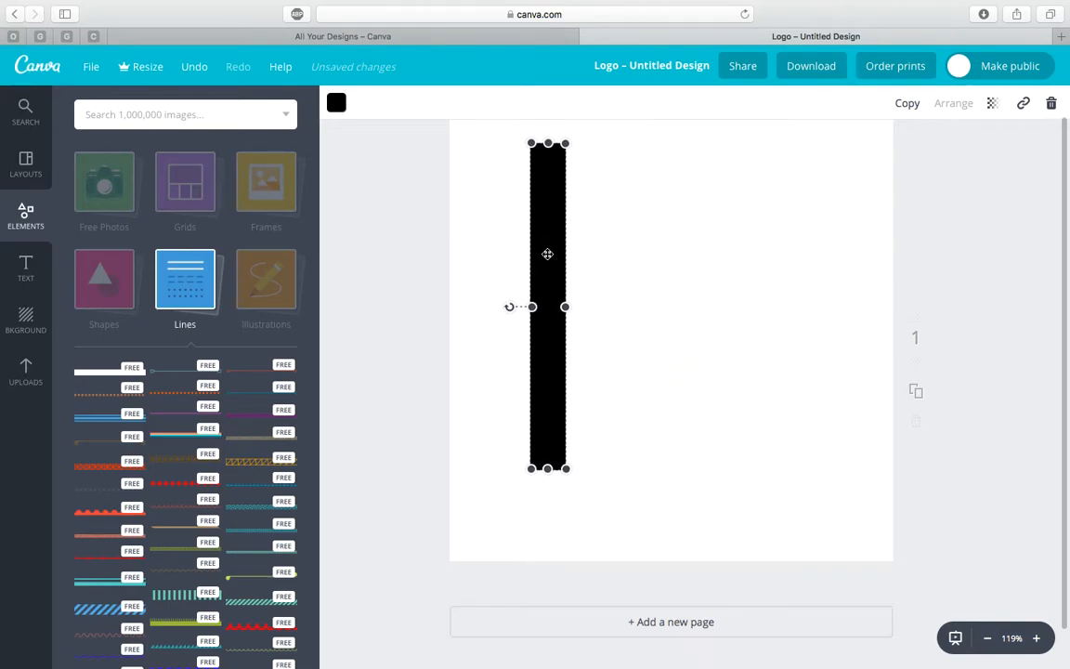
left_click_drag(546, 252, 591, 351)
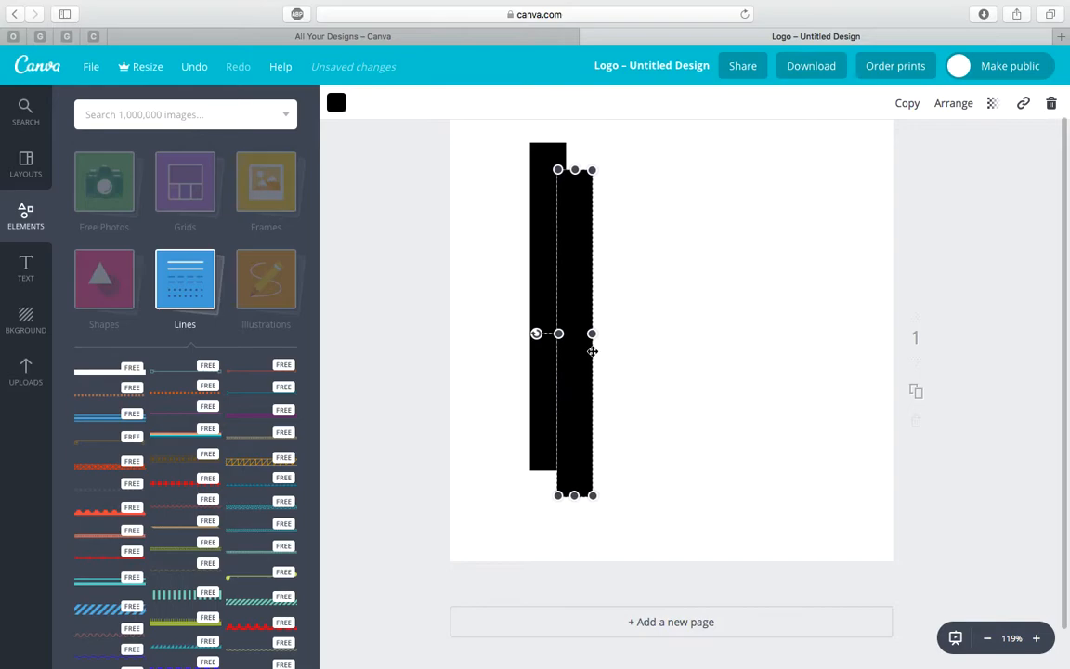
left_click_drag(573, 332, 785, 307)
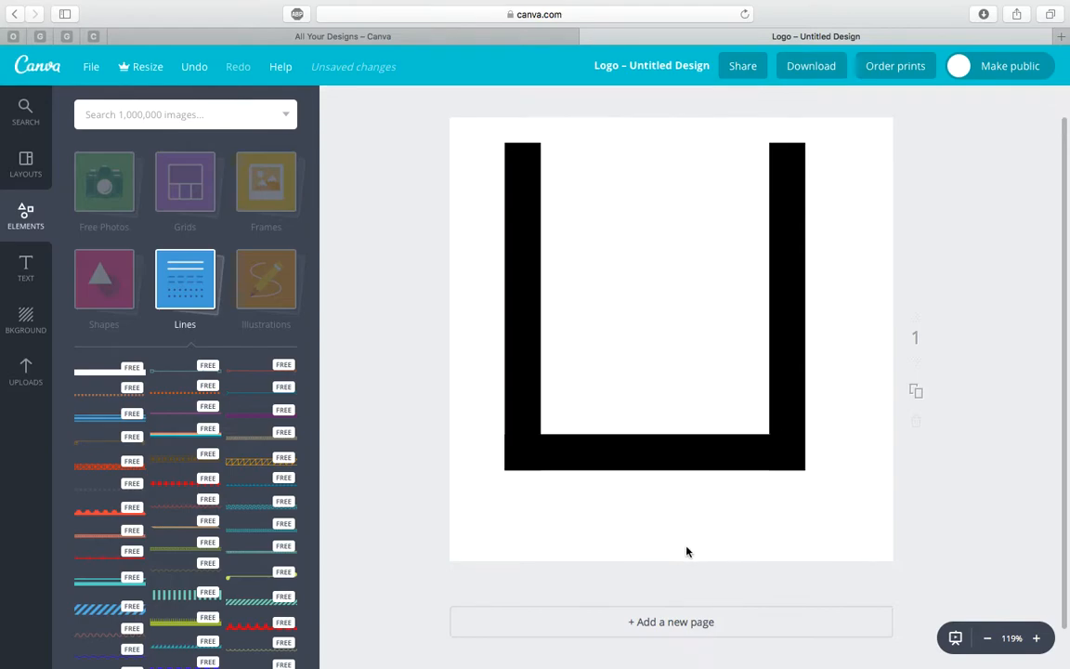
left_click(654, 455)
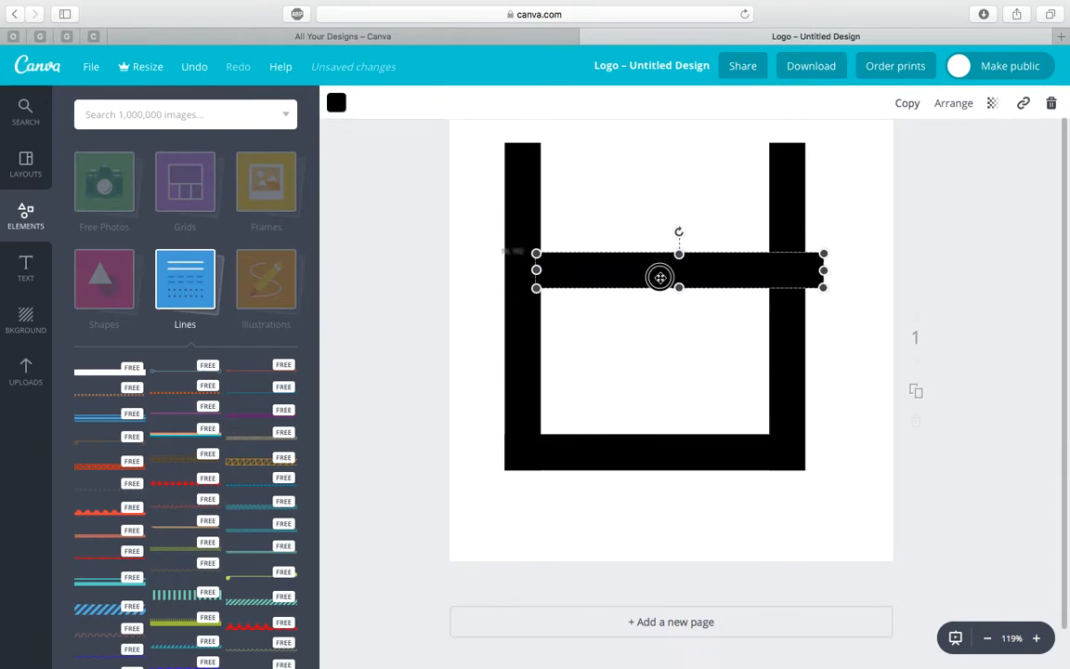
- Shorten the new bar and place two short handle bars outside the mug's right side
left_click_drag(659, 275, 713, 272)
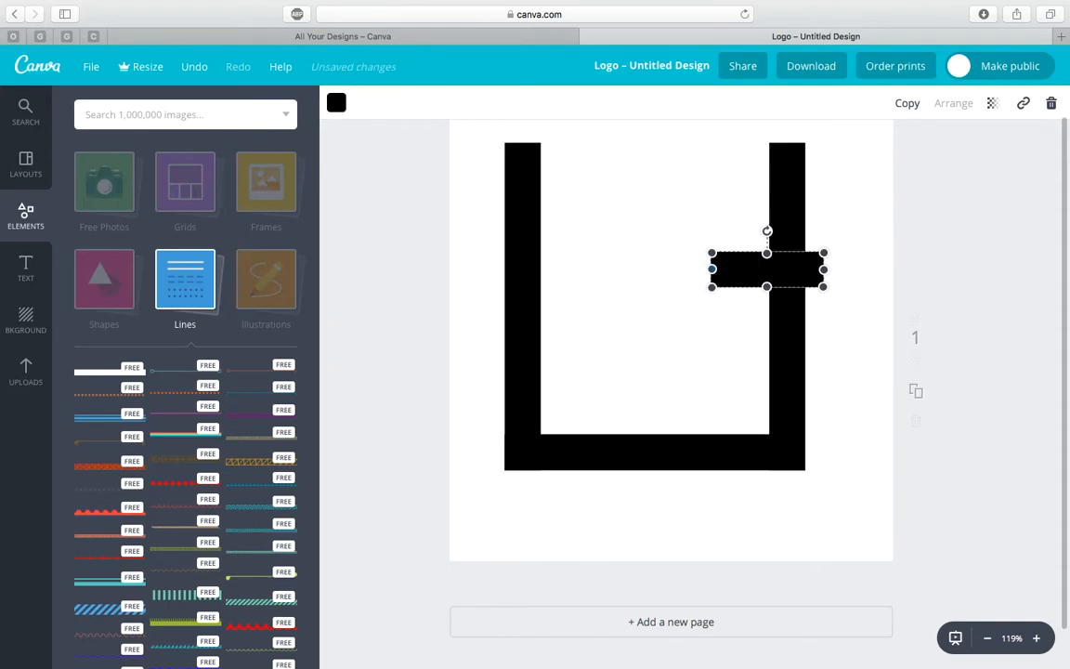
left_click_drag(765, 269, 827, 232)
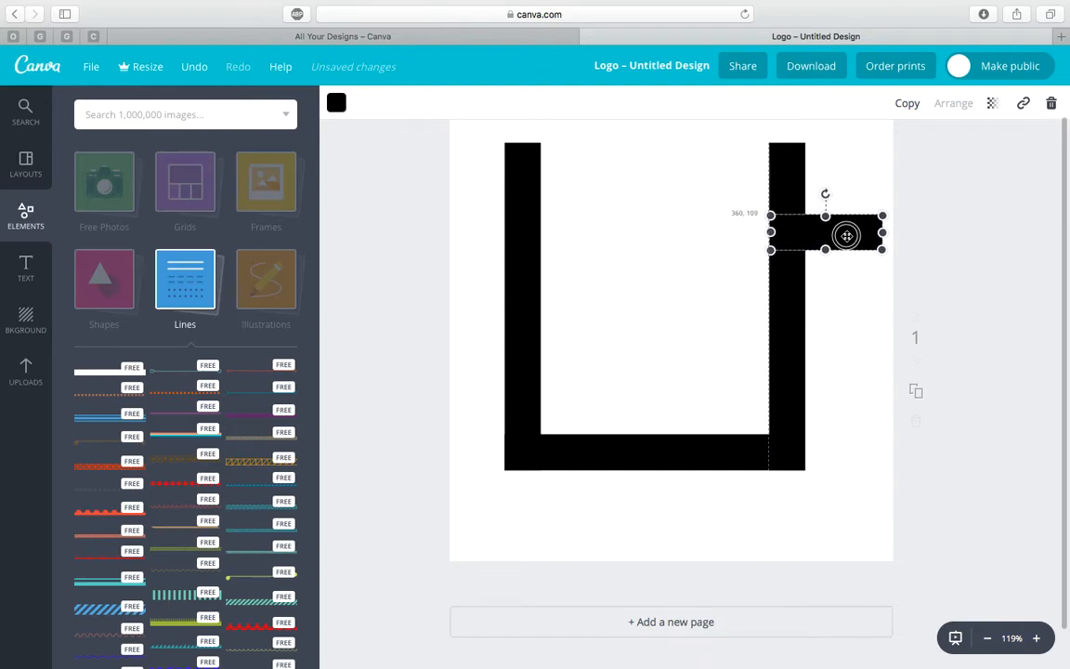
left_click_drag(845, 234, 795, 297)
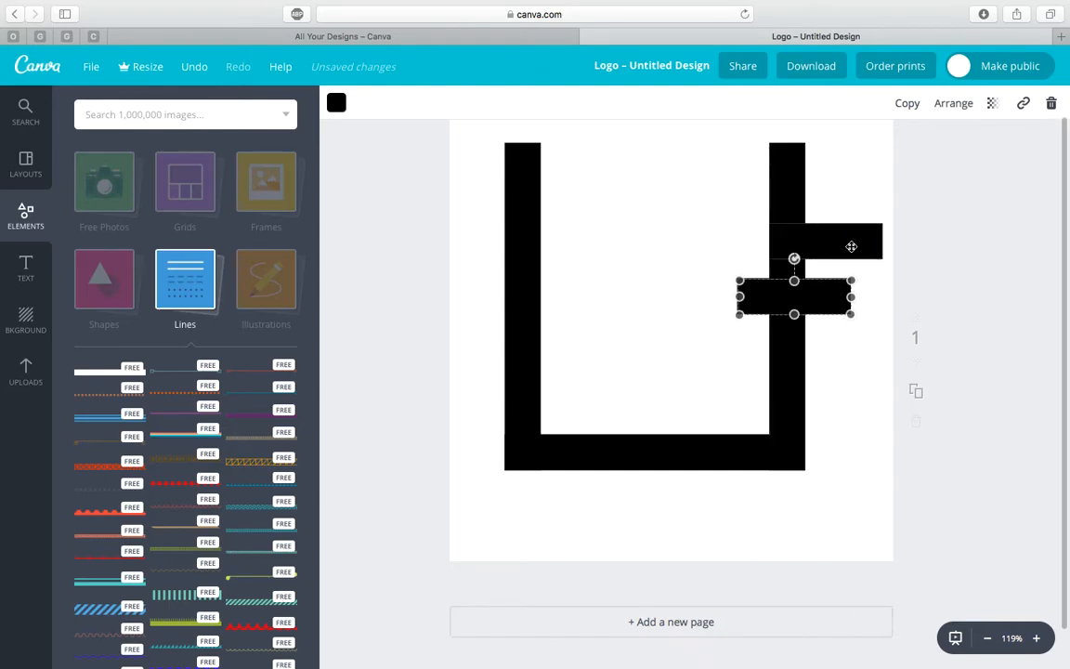
left_click_drag(795, 297, 804, 338)
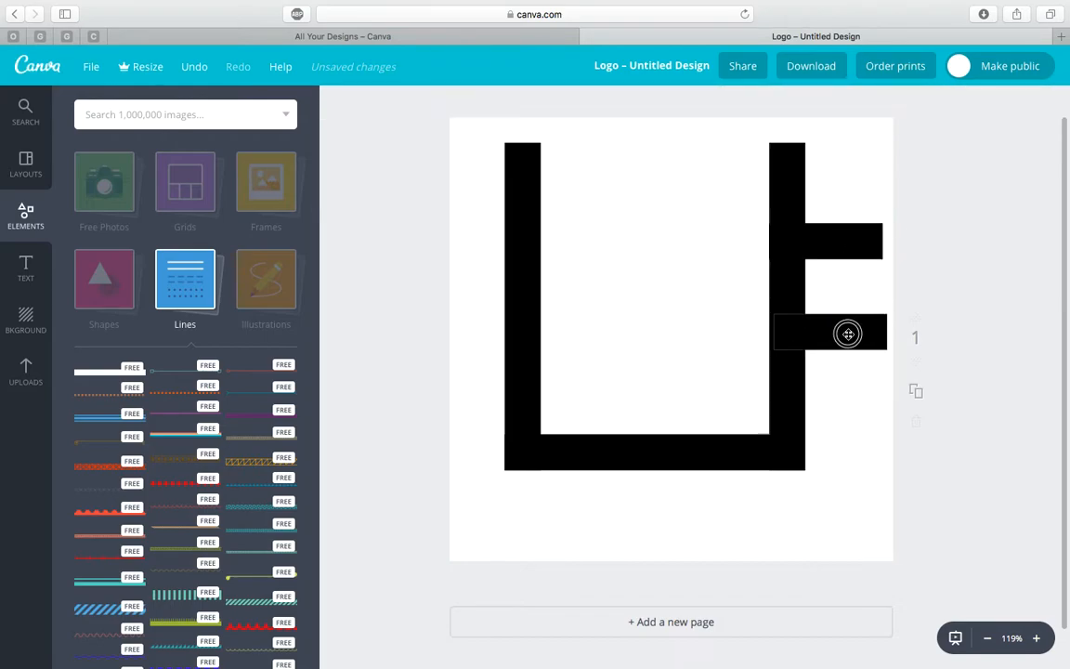
- Add a vertical bar closing the square handle and fine-tune its length and position
left_click(827, 334)
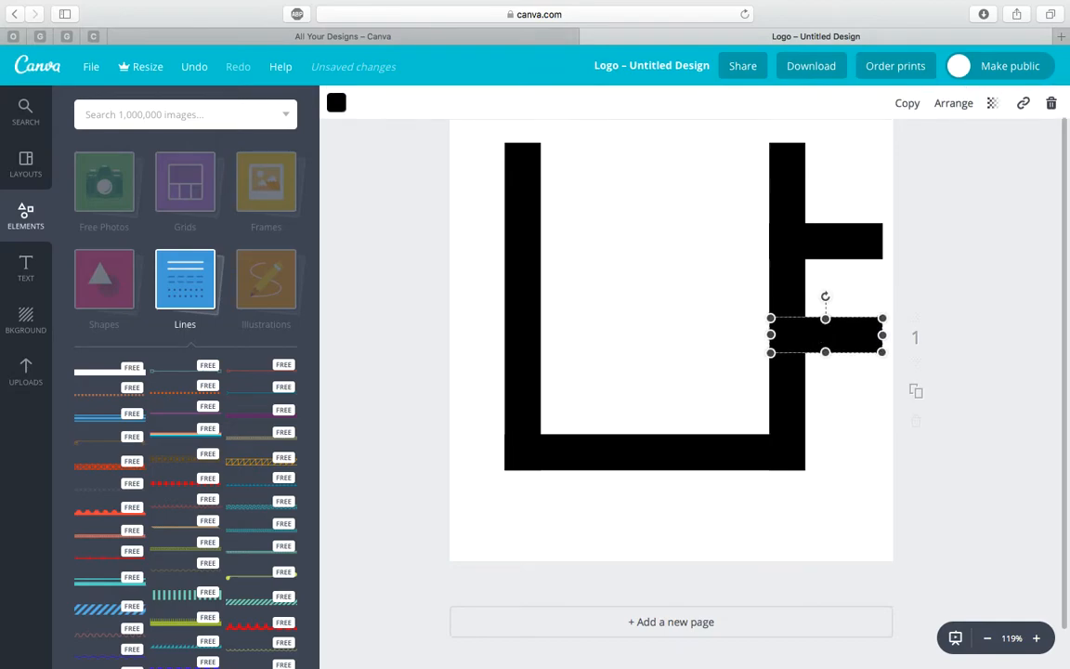
left_click_drag(824, 297, 765, 297)
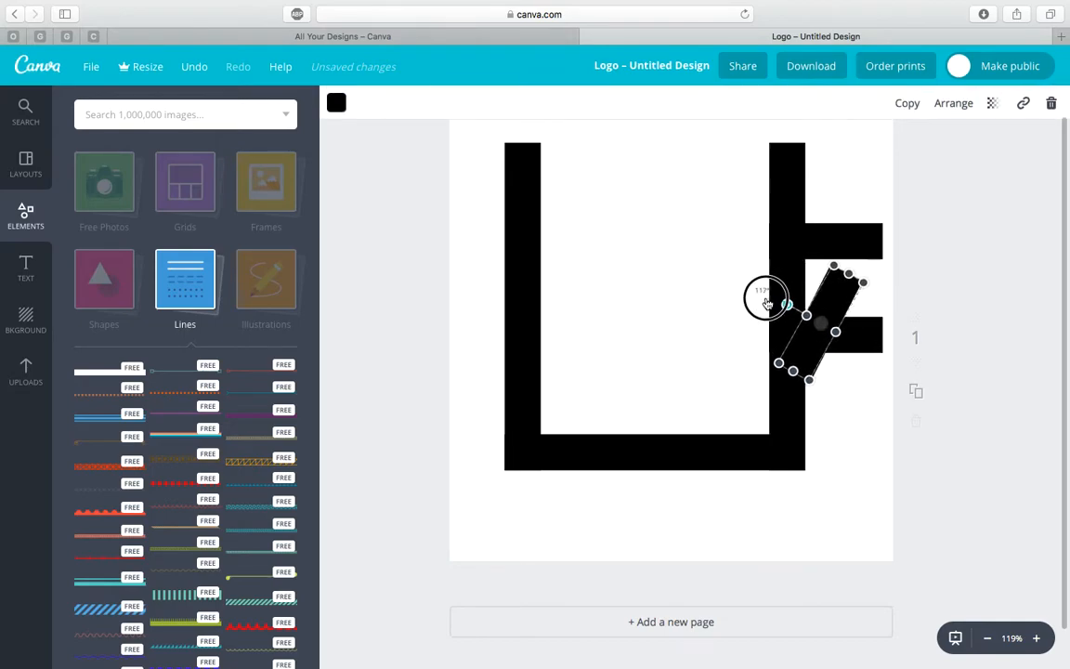
left_click_drag(765, 299, 825, 309)
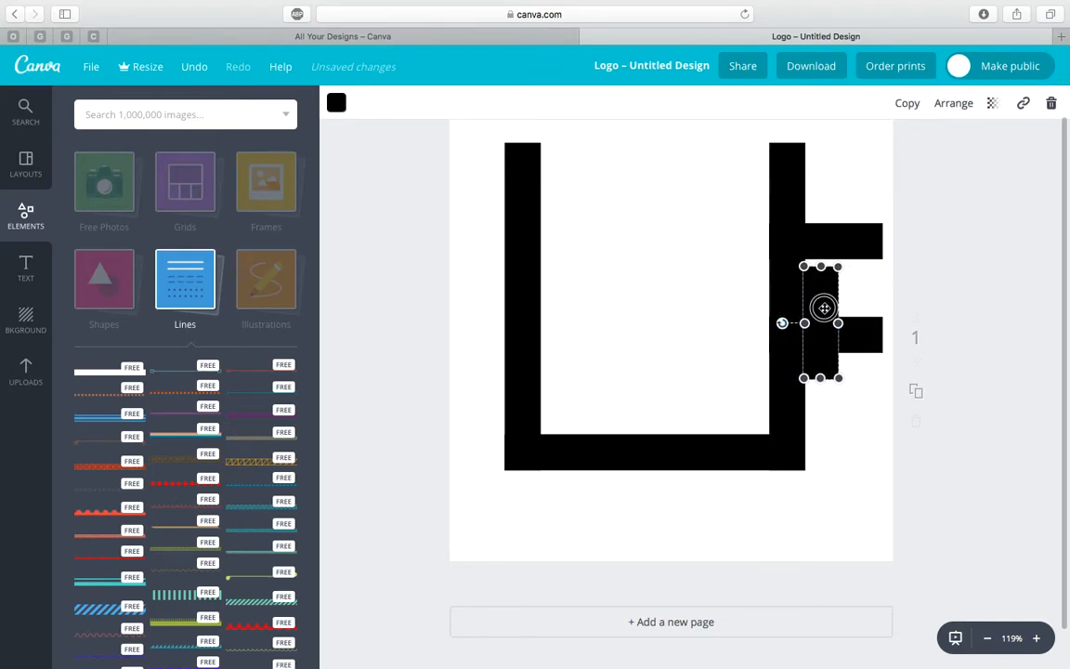
left_click_drag(821, 319, 872, 278)
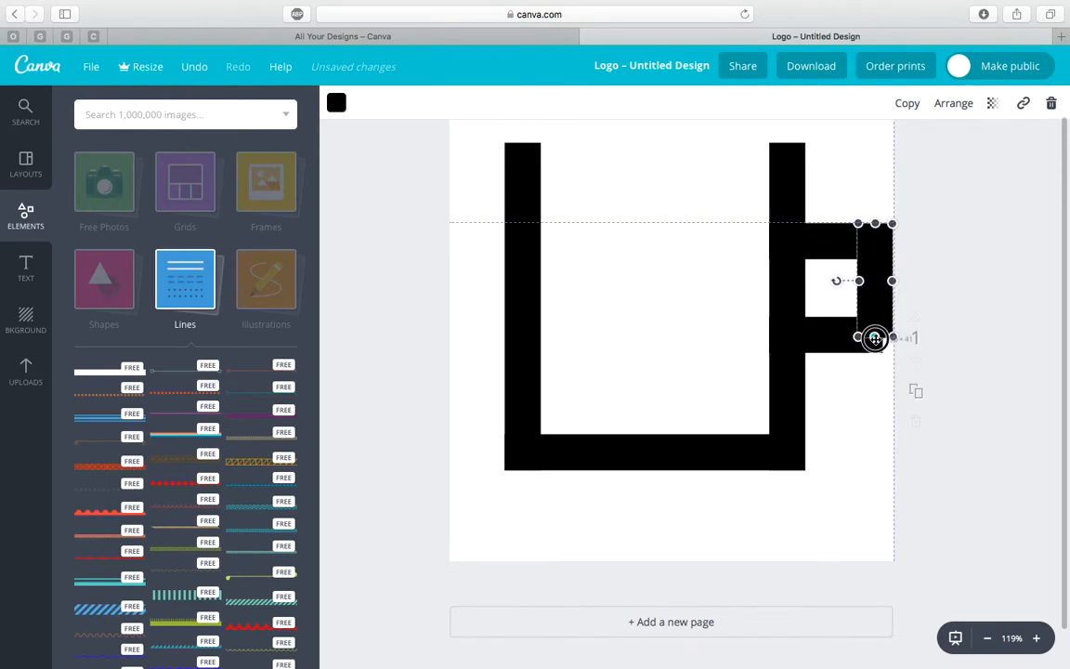
left_click(865, 423)
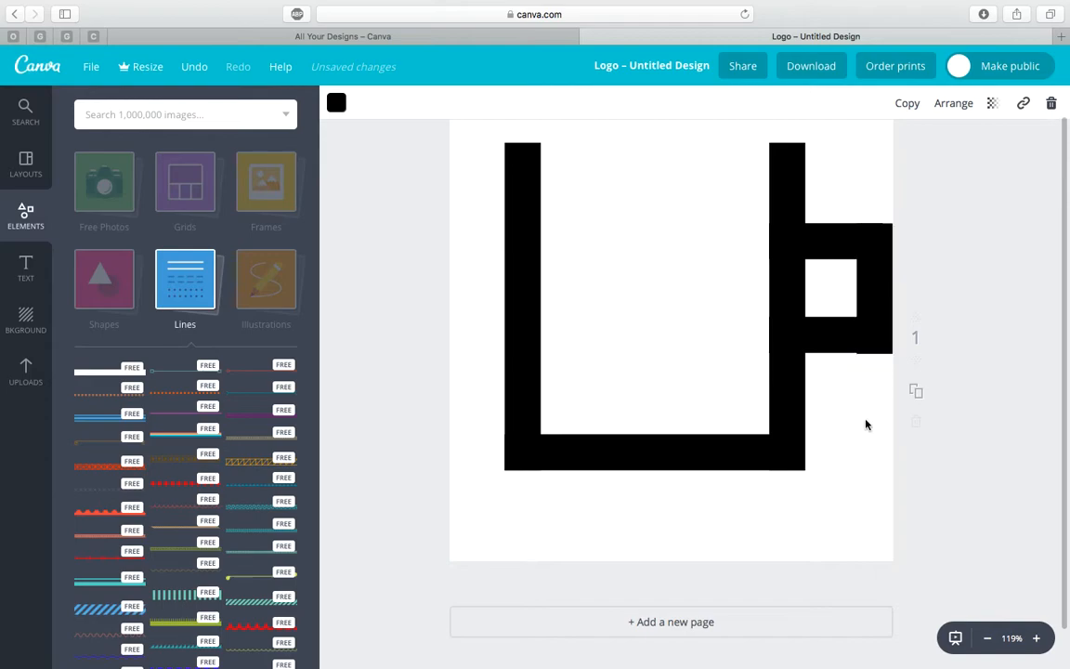
left_click(873, 288)
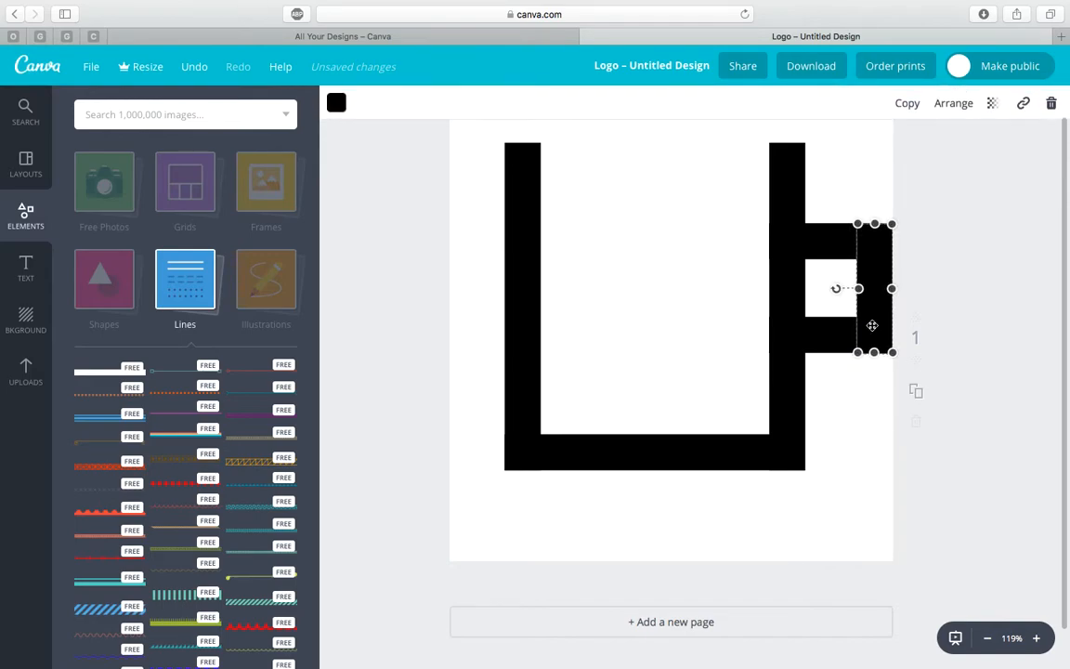
left_click_drag(892, 351, 873, 351)
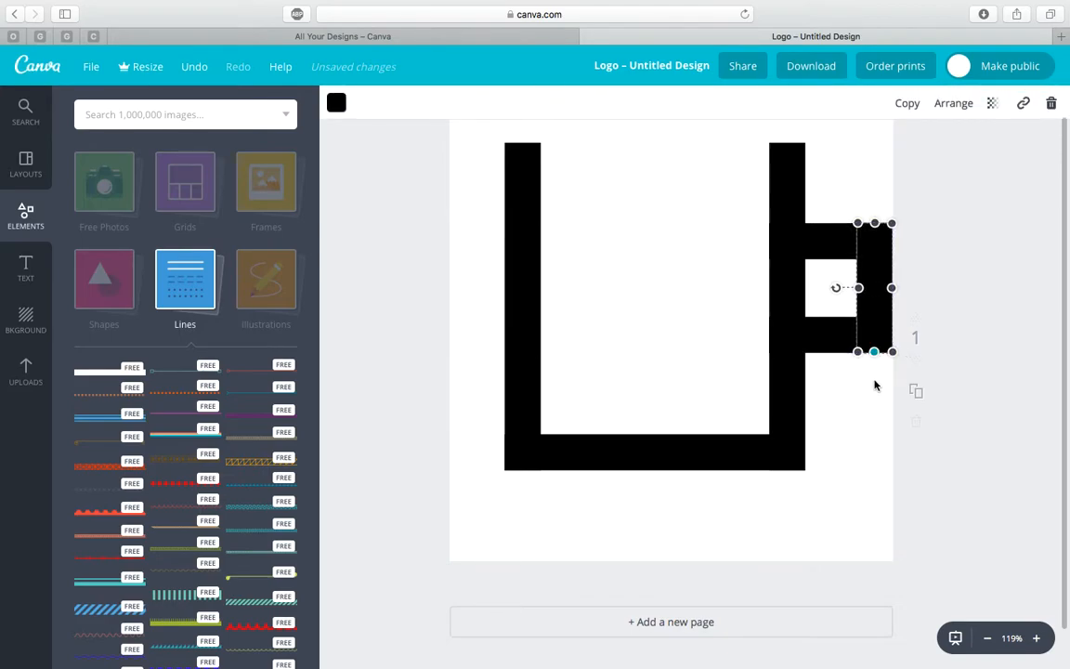
left_click_drag(872, 288, 843, 237)
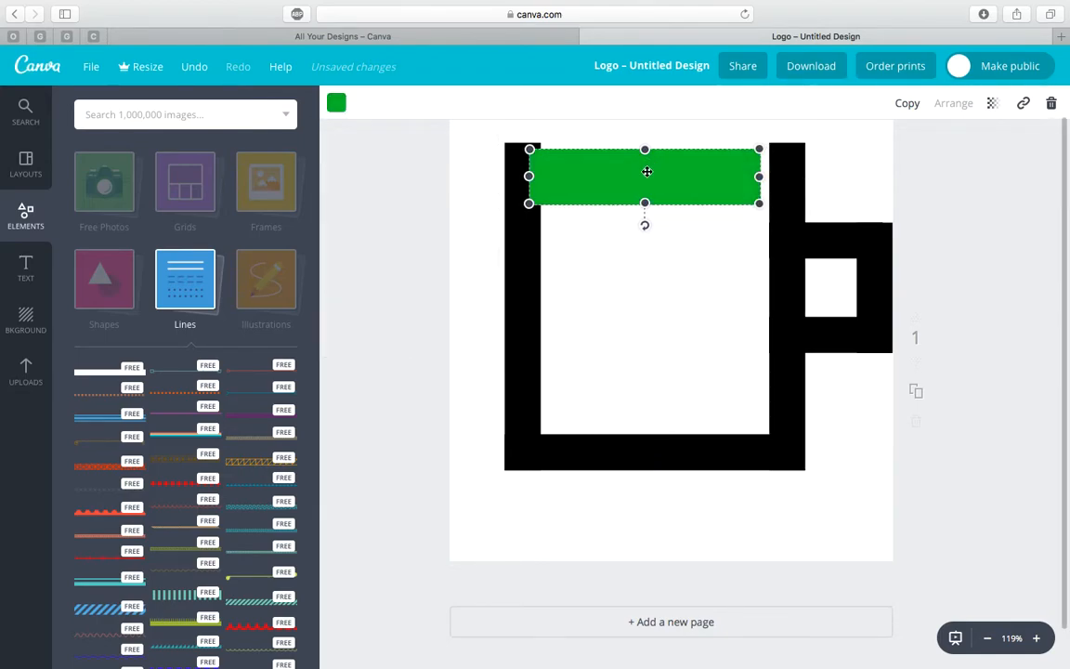
- Stack four green bars inside the mug in evenly spaced rows with thin white gaps
left_click(334, 102)
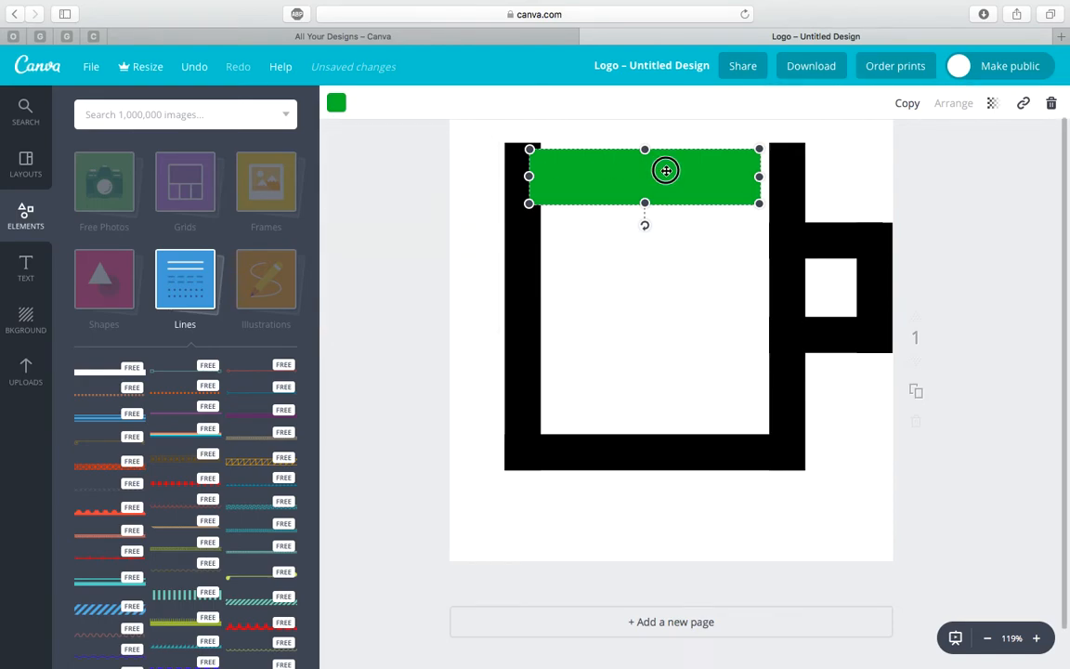
left_click_drag(665, 171, 765, 170)
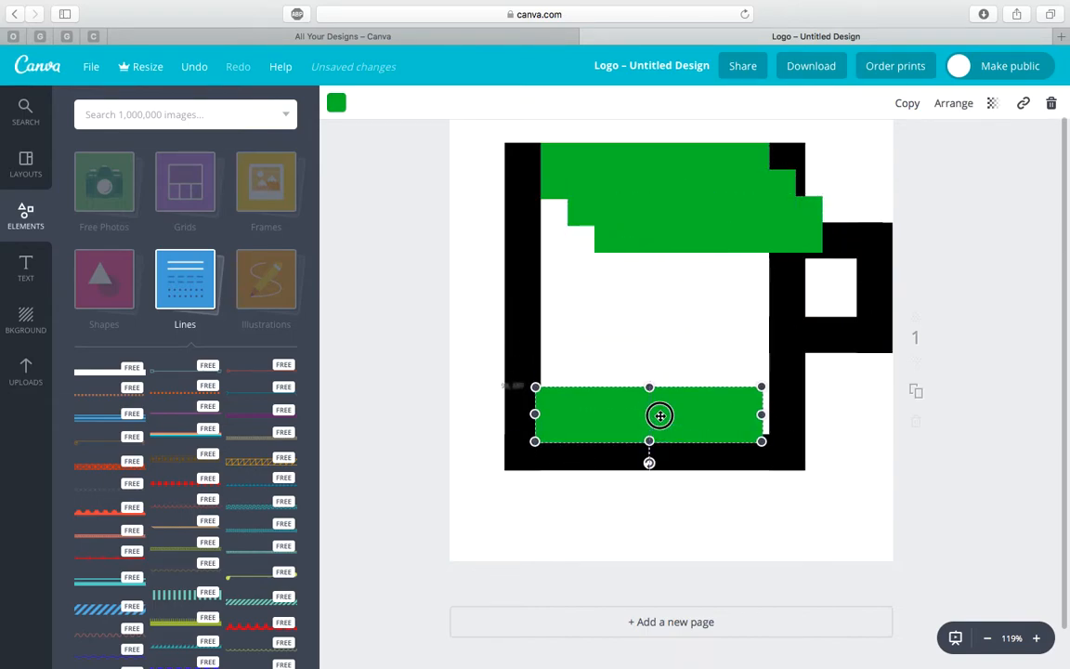
left_click_drag(659, 416, 669, 397)
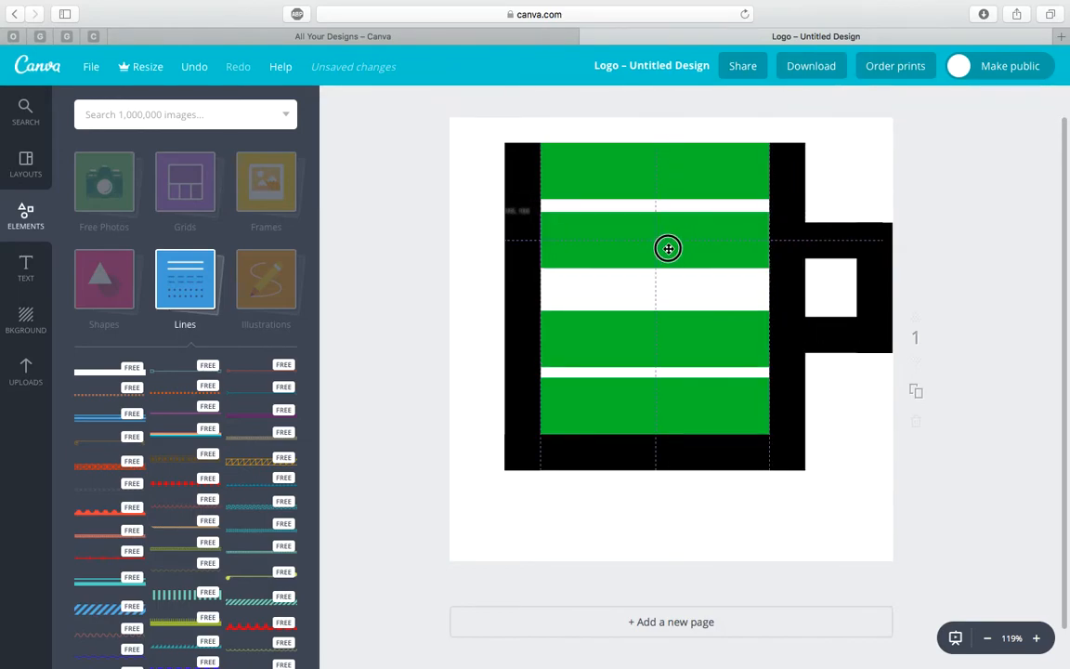
left_click(667, 249)
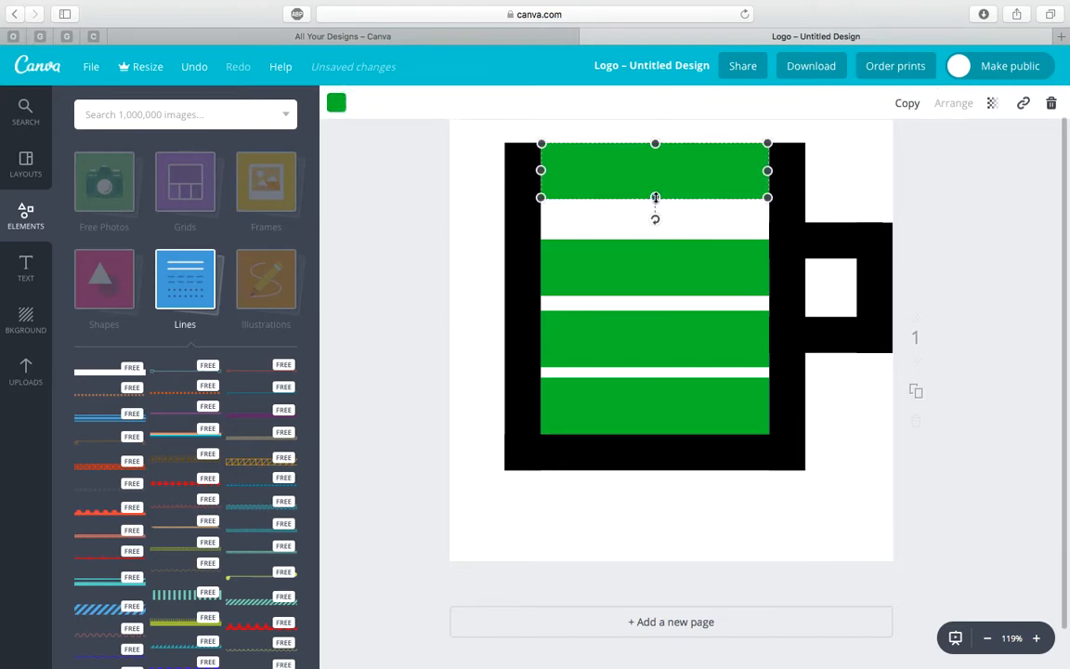
left_click_drag(654, 170, 654, 267)
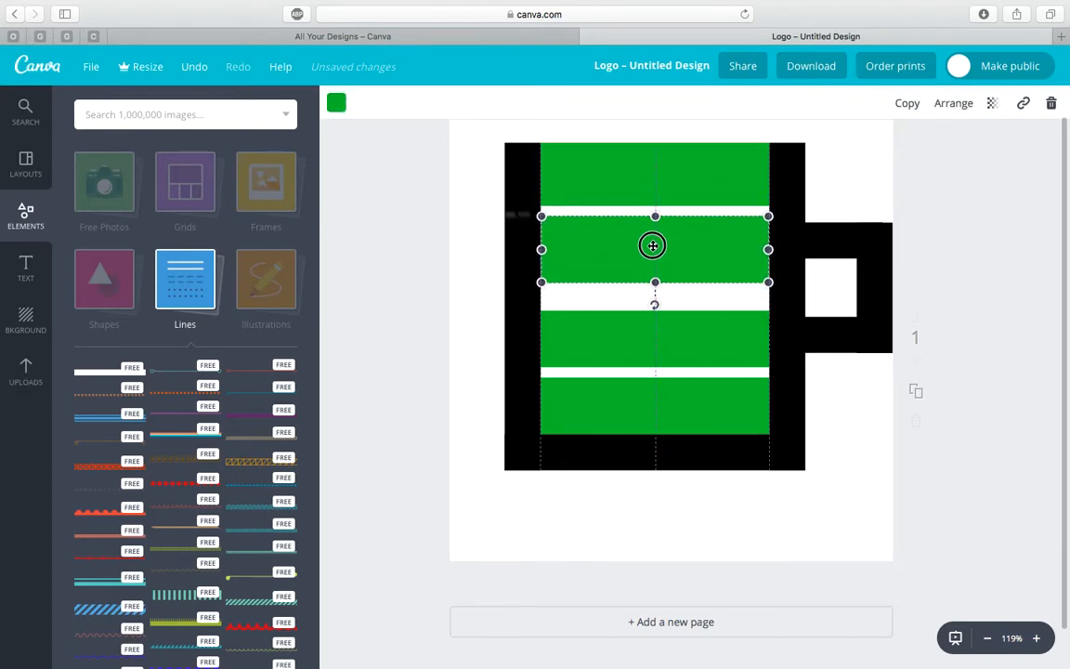
left_click_drag(652, 246, 653, 316)
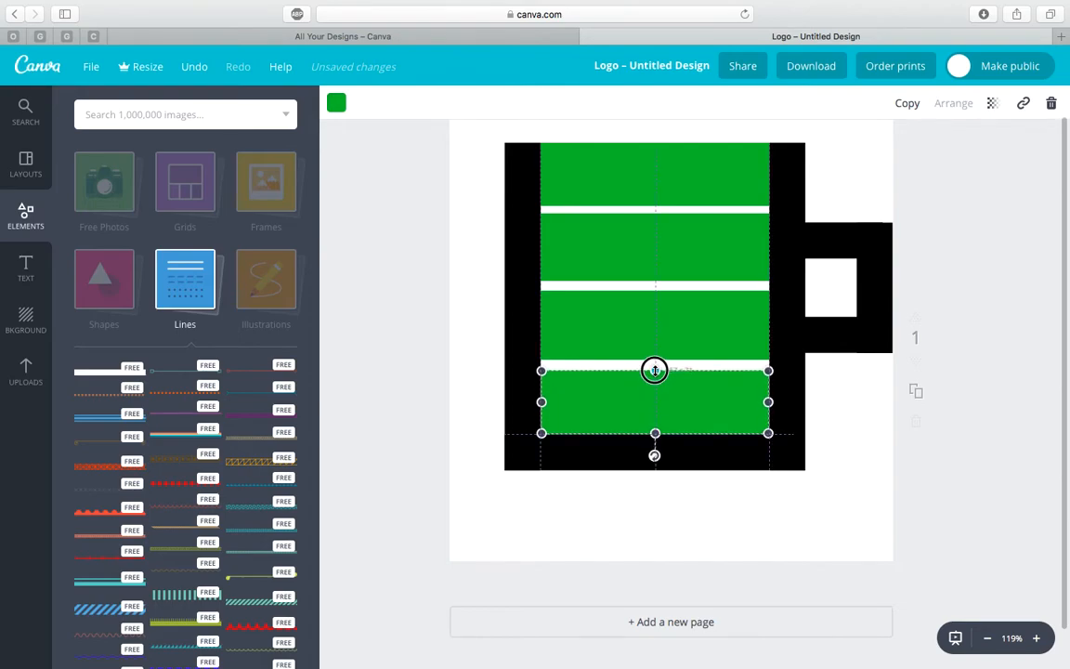
- Recolour the bars bright green, dark green, orange and red from top to bottom
left_click(335, 102)
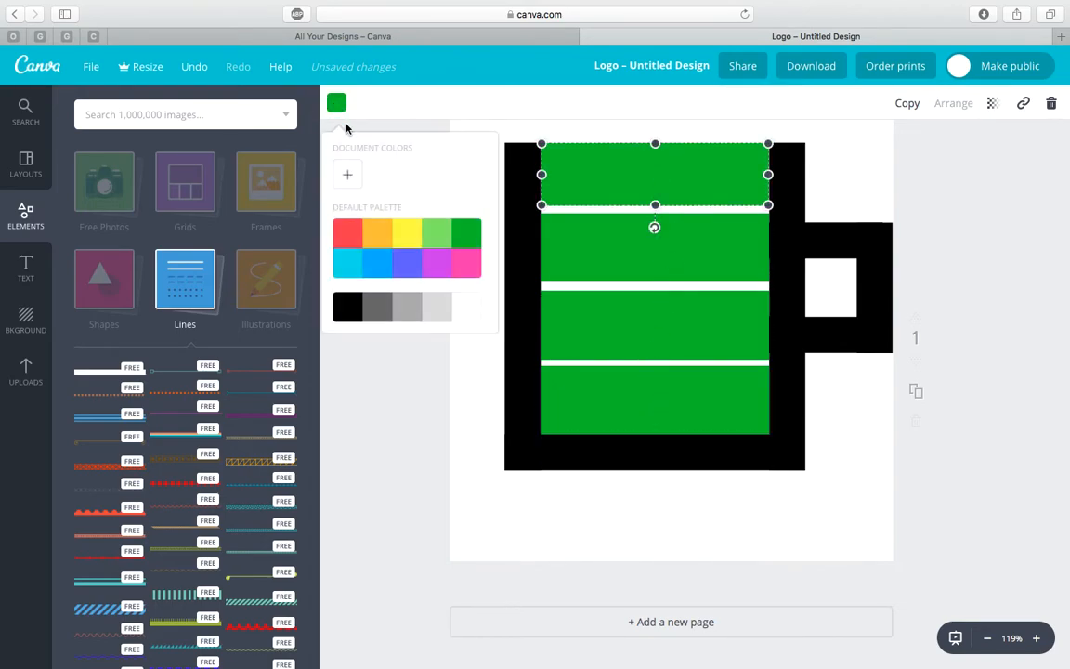
left_click(347, 174)
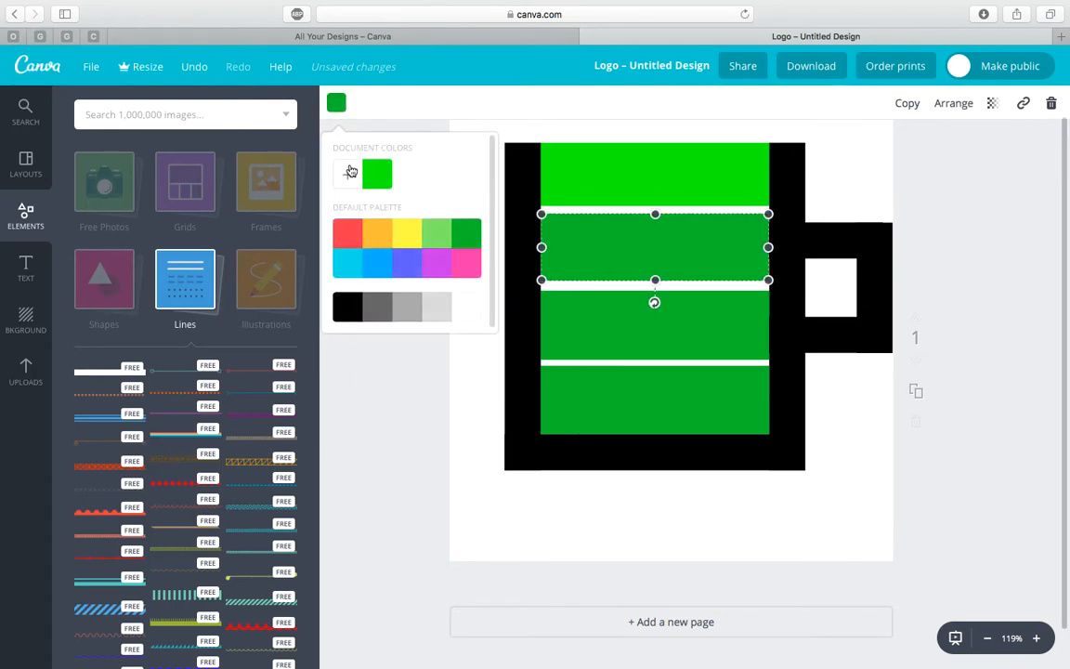
left_click(349, 175)
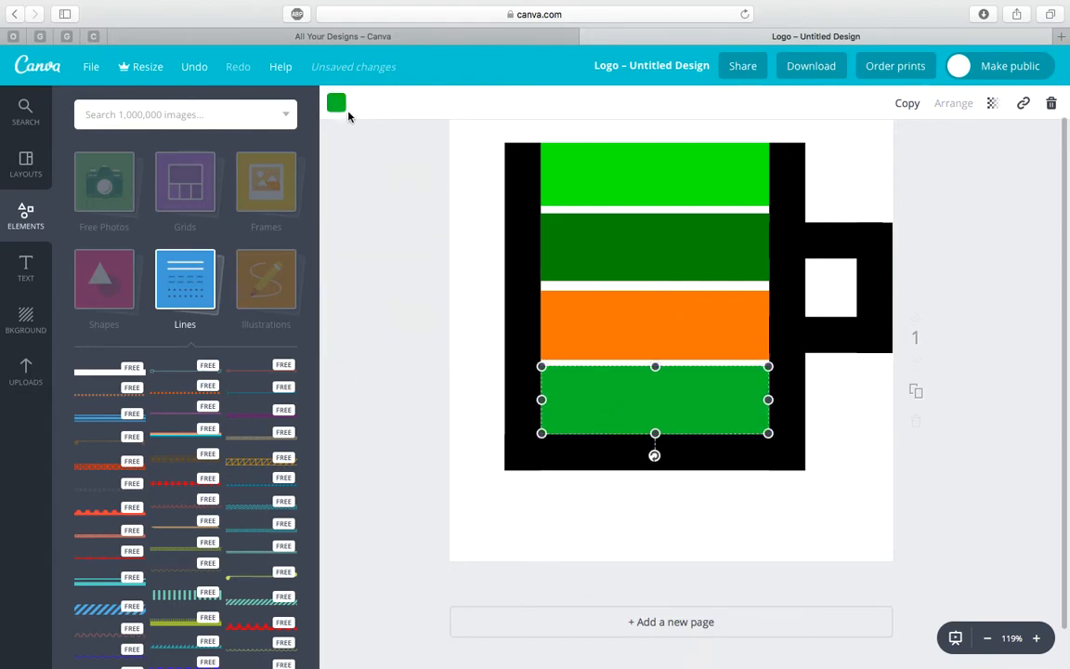
left_click(334, 102)
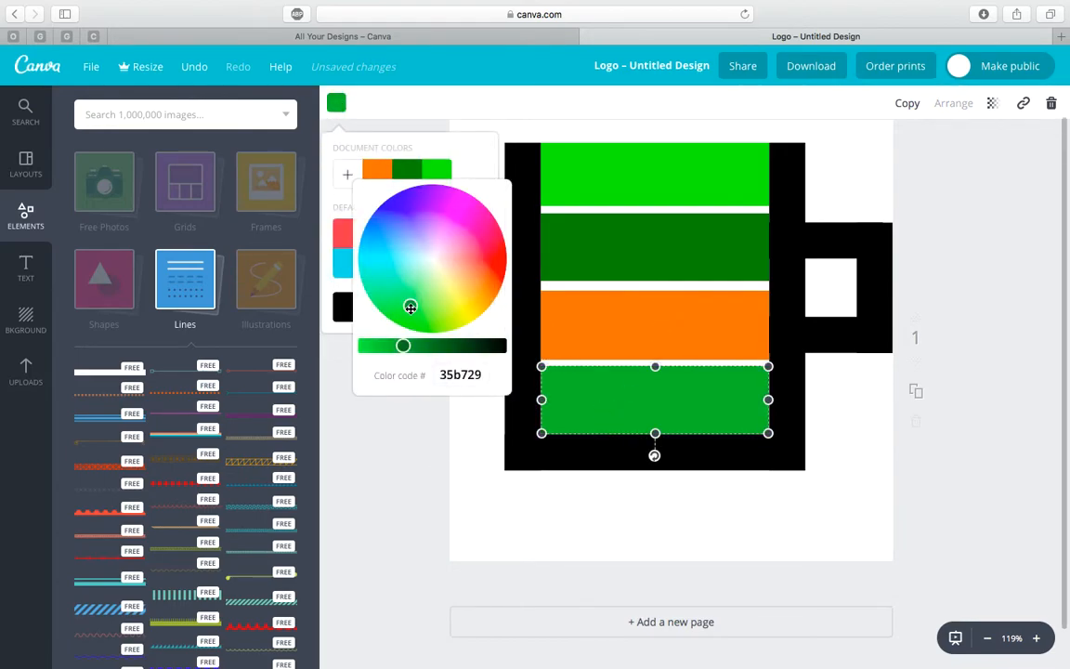
left_click(497, 258)
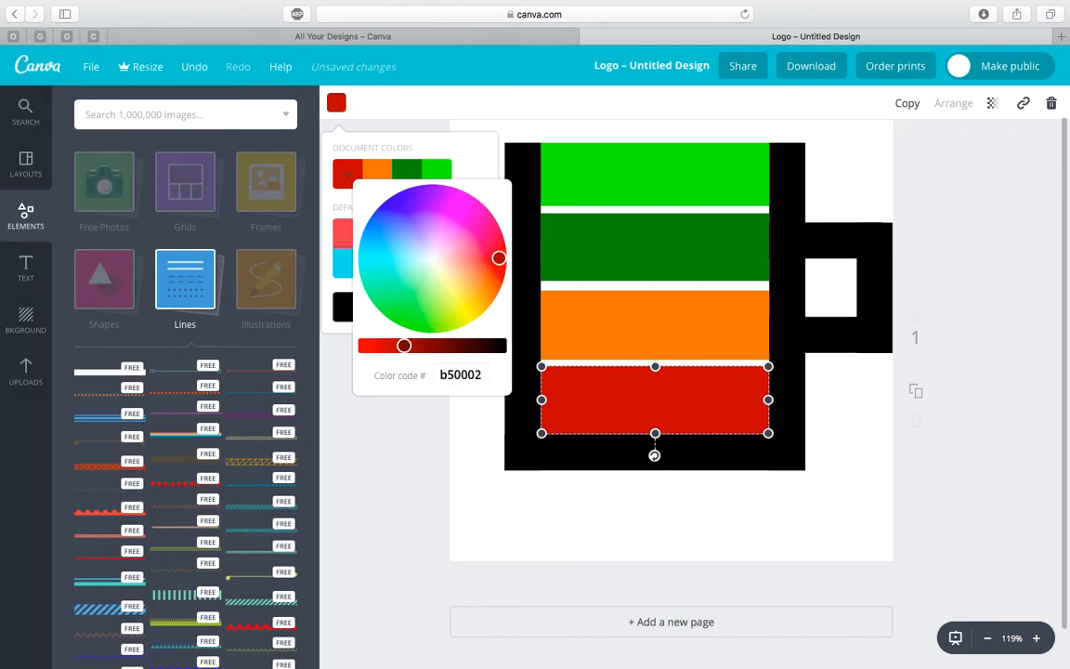
left_click(890, 442)
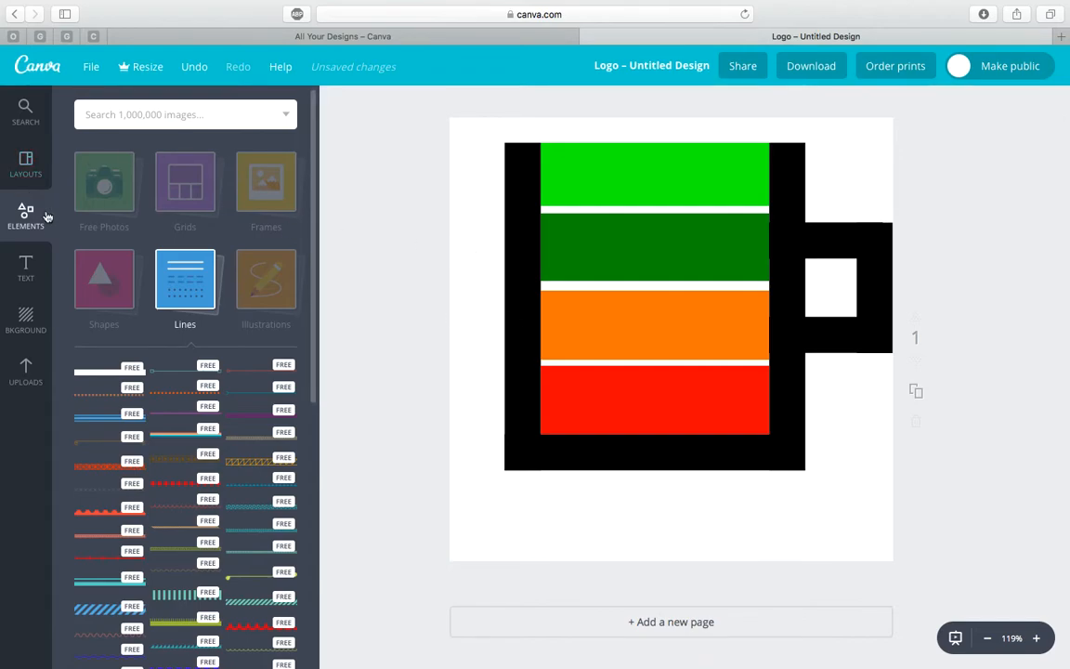
- Add subheading labels 'Full charge' on the top bar and 'Sufficient' on the dark green bar
left_click(26, 267)
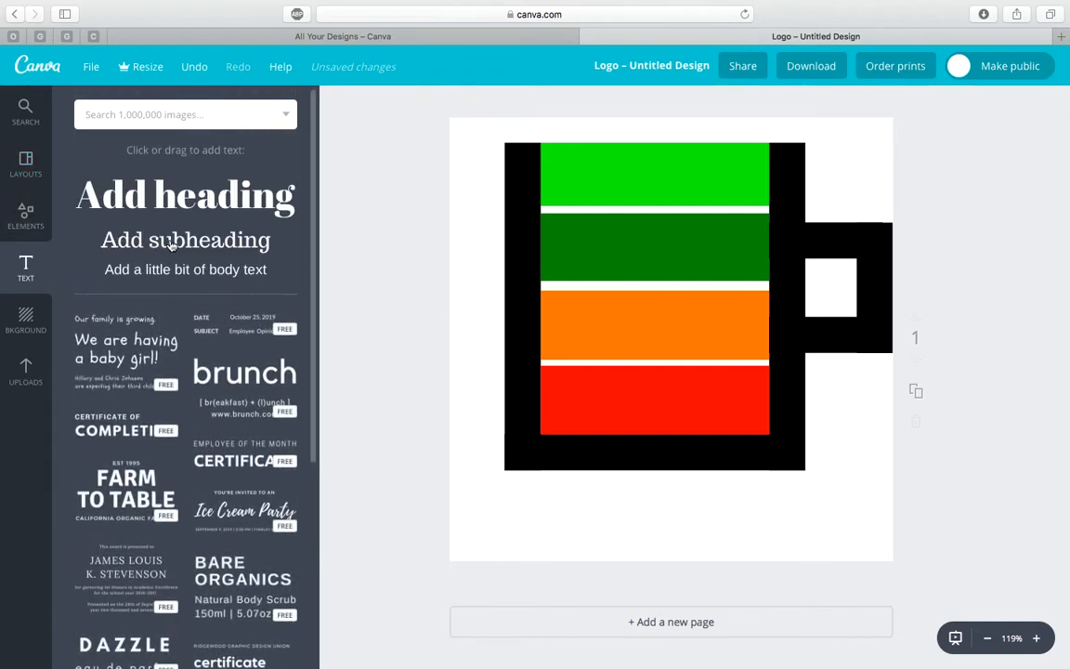
scroll("down", 3)
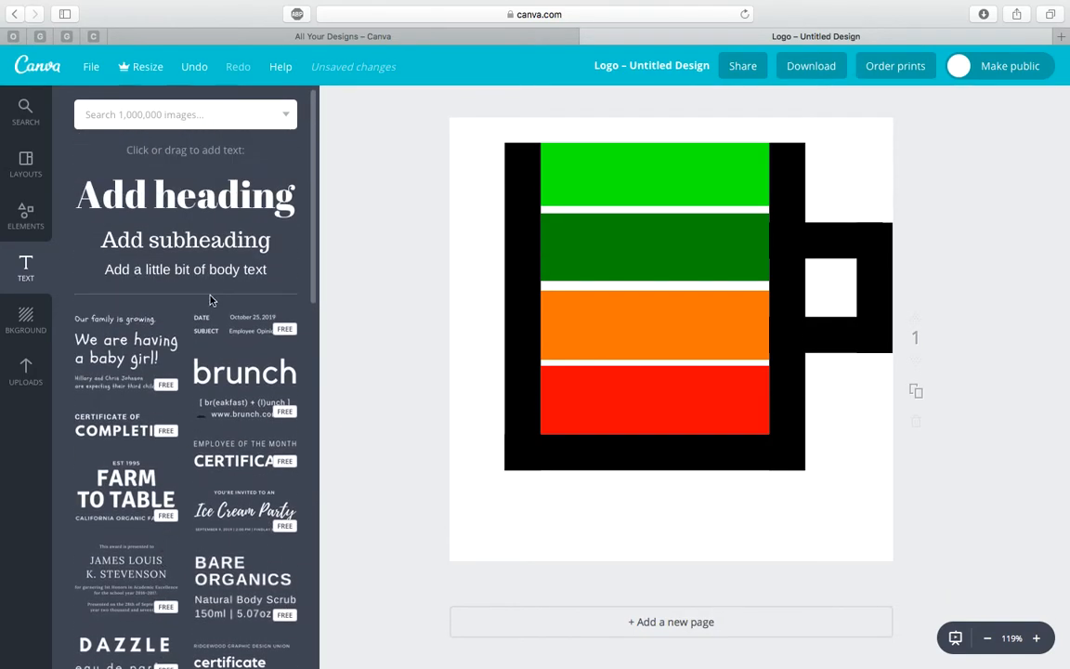
left_click(185, 240)
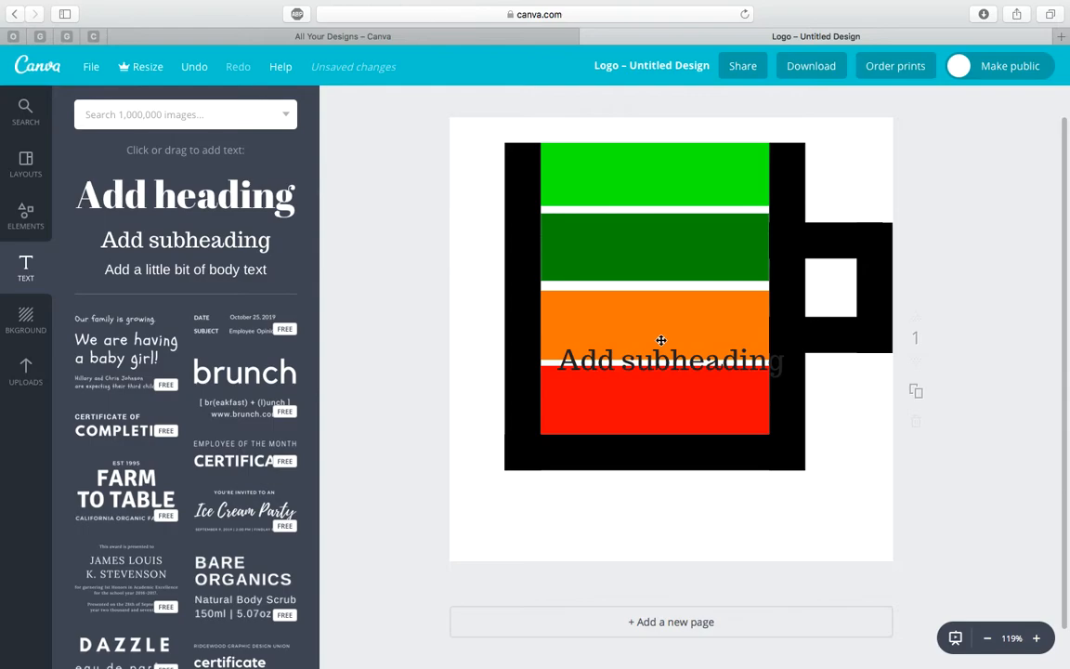
left_click(669, 360)
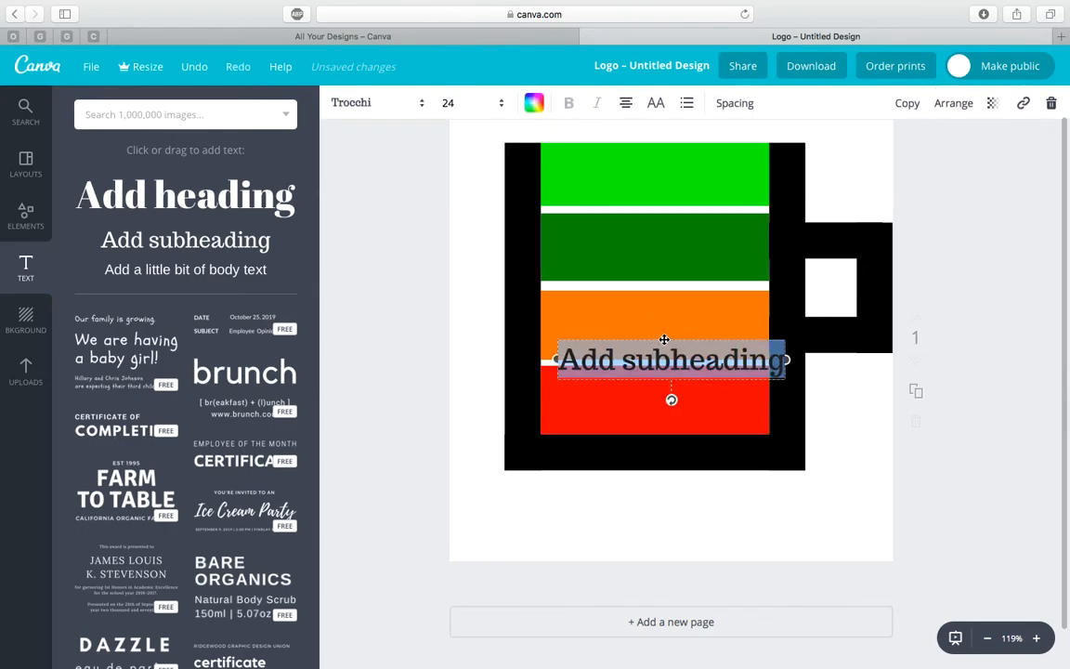
left_click_drag(665, 360, 653, 174)
type("Full c")
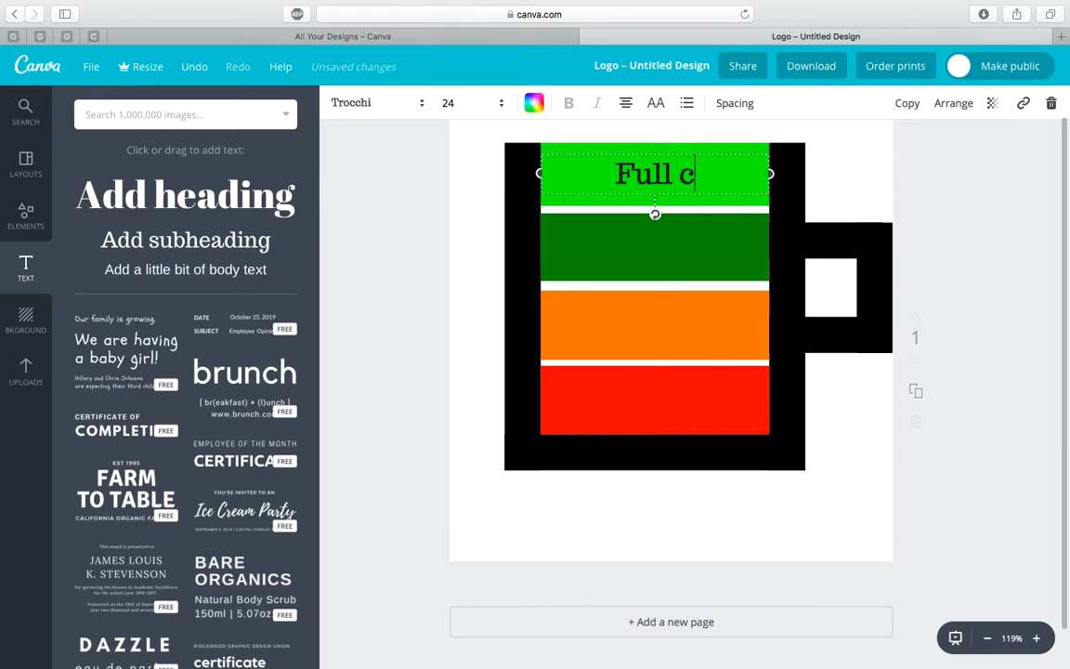
type("harge")
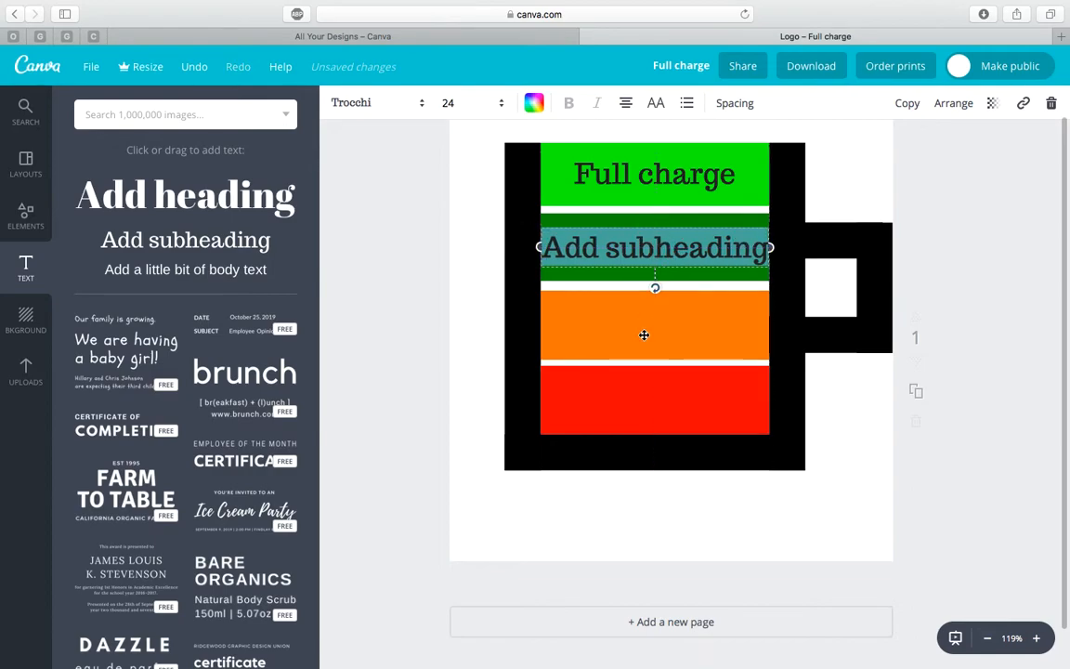
type("Sufficient")
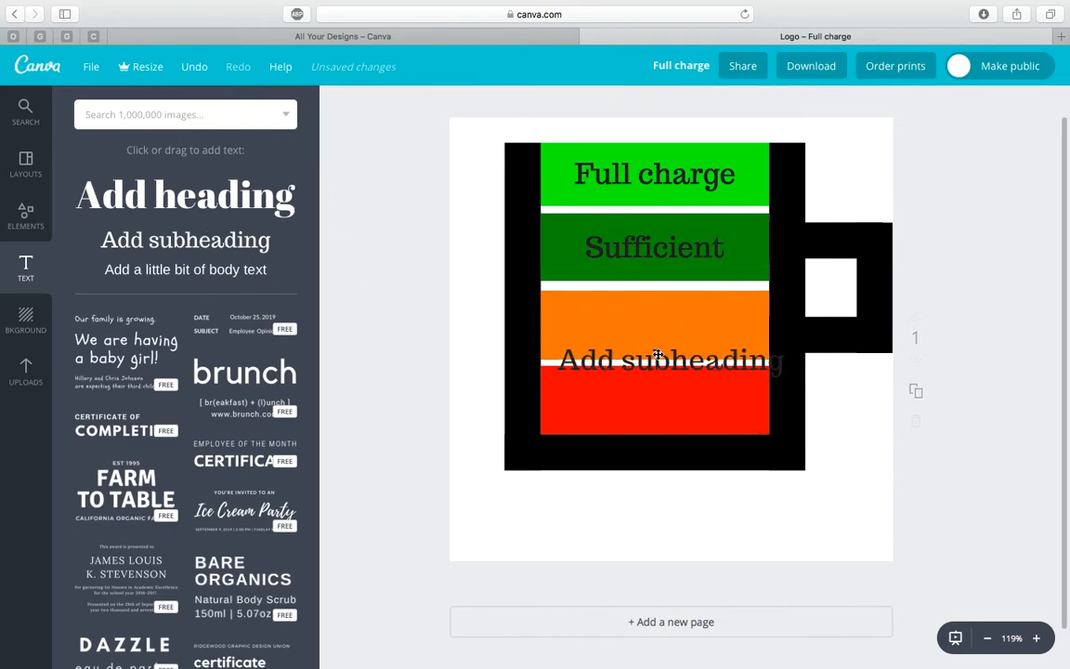
- Place 'low fuel' on the orange bar and 'CODE RED' on the red bar
left_click(654, 360)
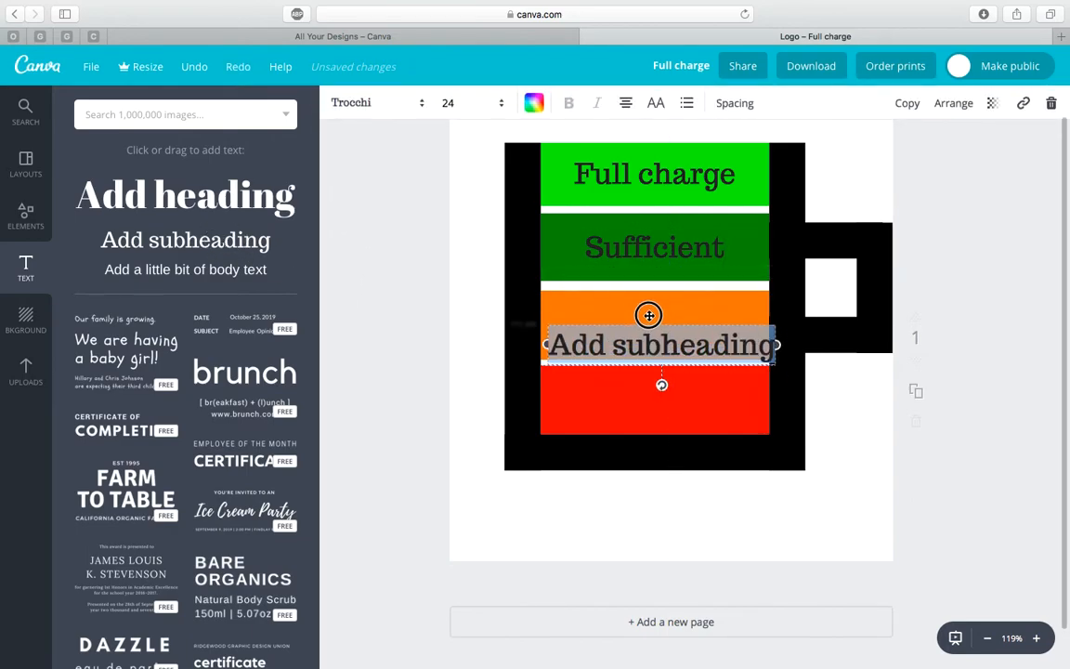
left_click_drag(650, 345, 650, 323)
type("low fuel")
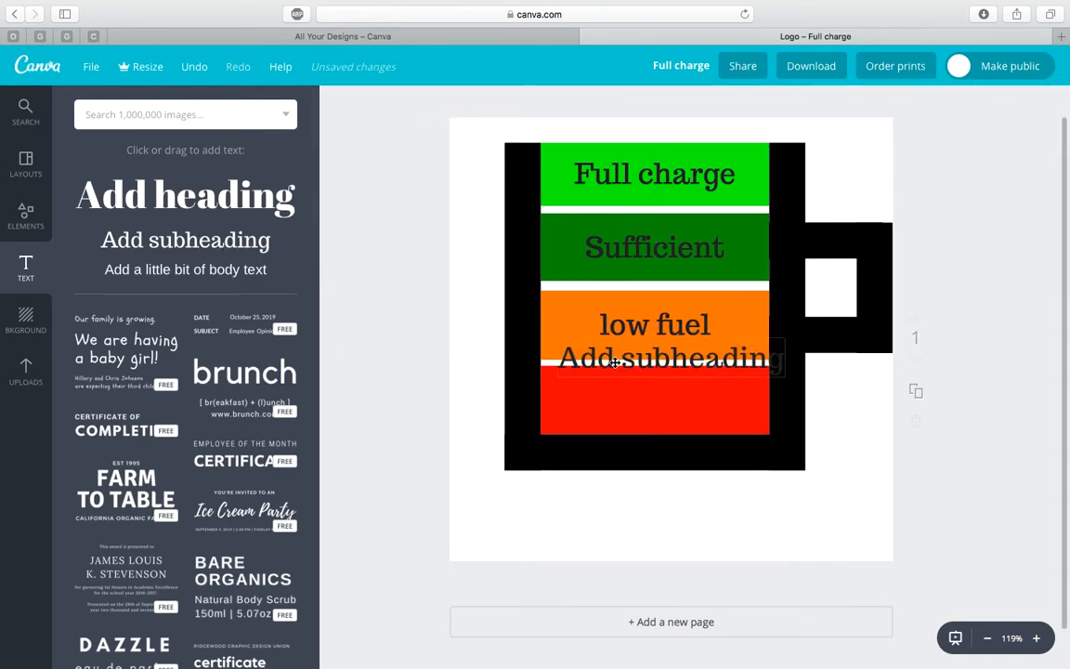
left_click(671, 364)
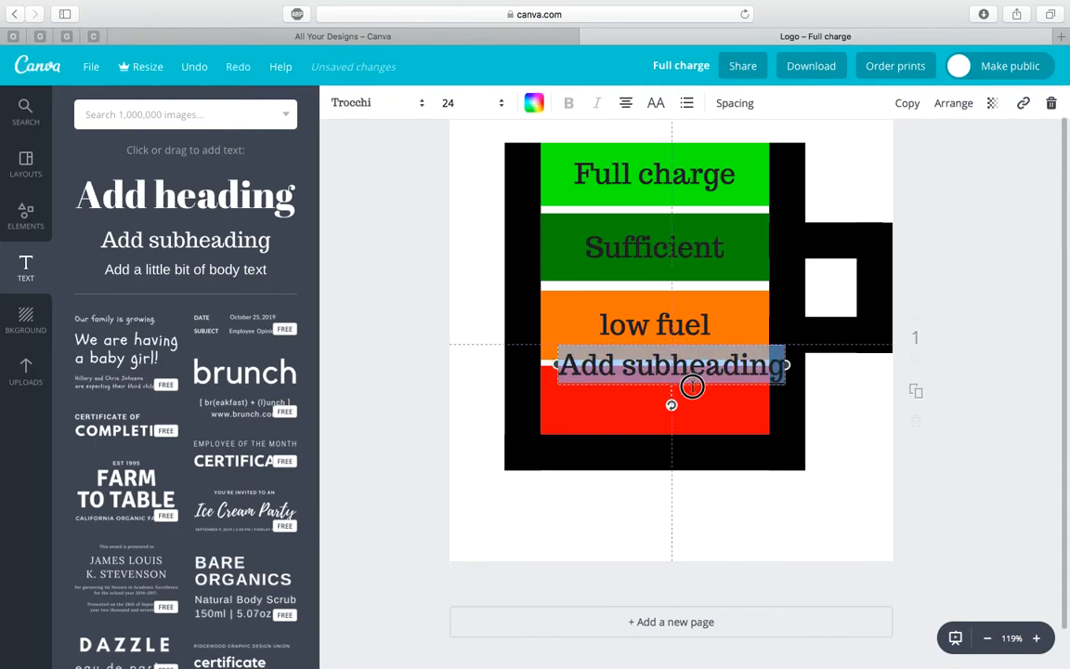
left_click_drag(691, 384, 702, 383)
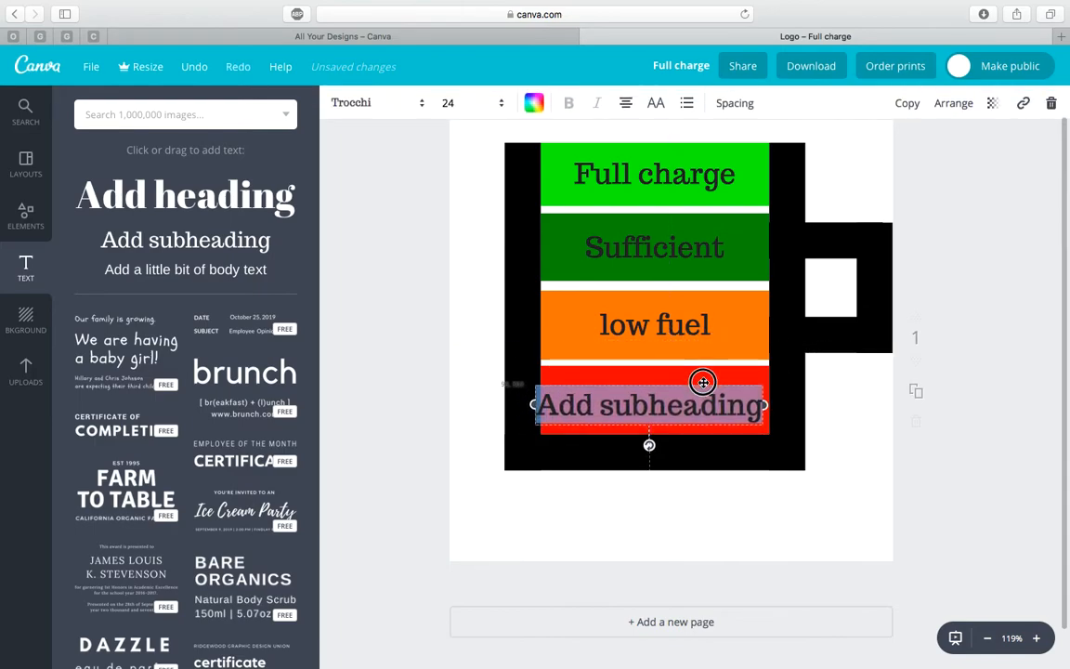
type("C")
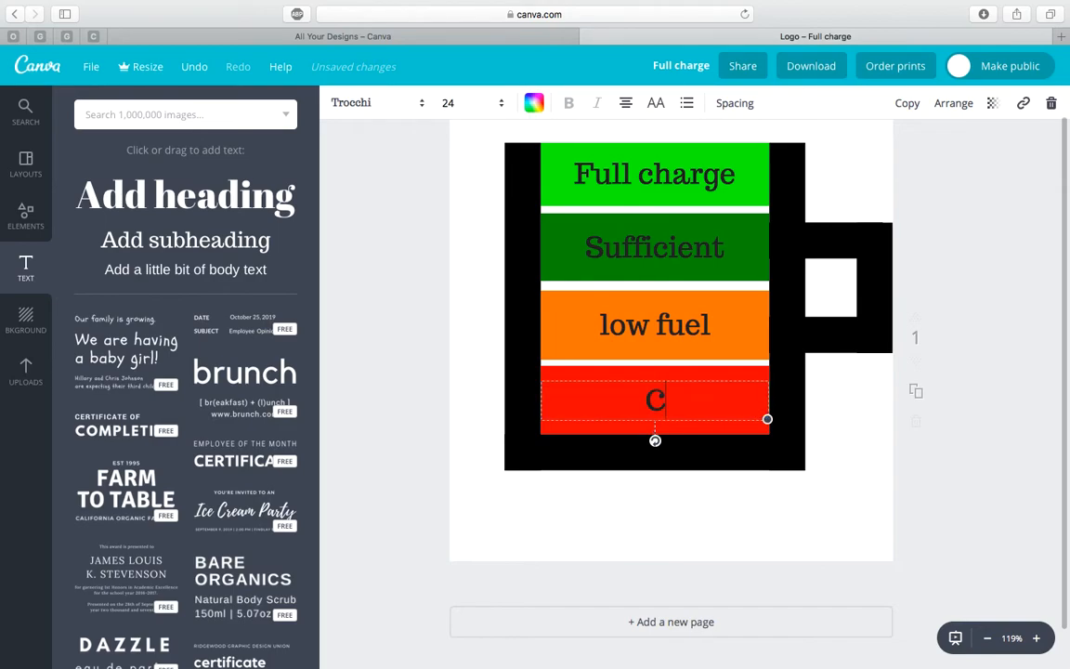
type("ODE RED")
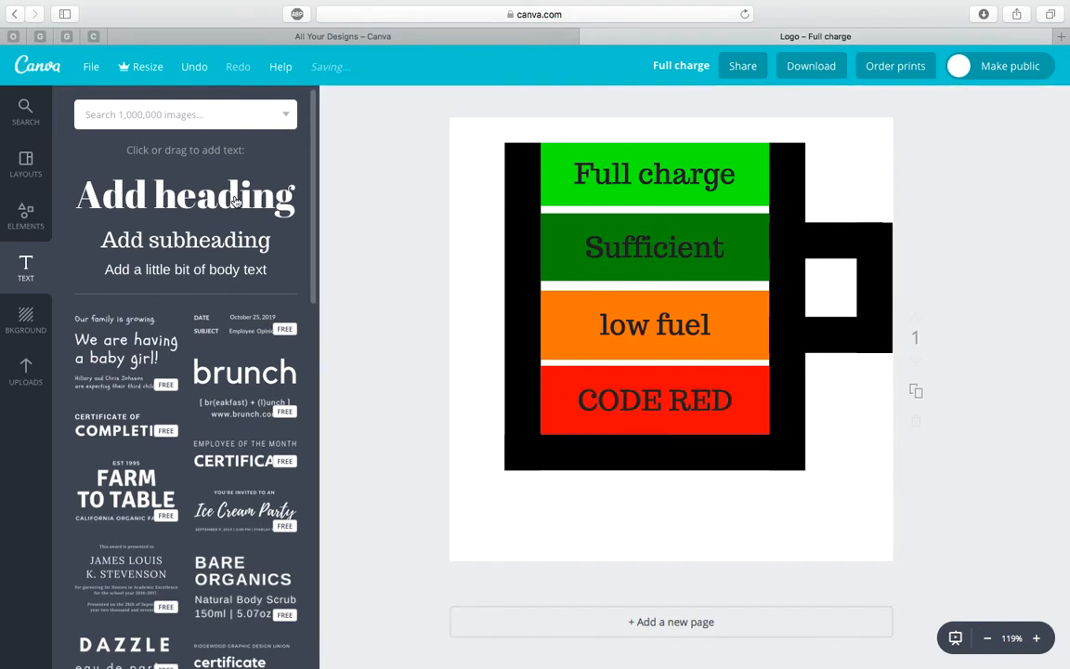
- Add a size-36 heading reading 'Coffee meter:' beneath the mug
left_click(185, 195)
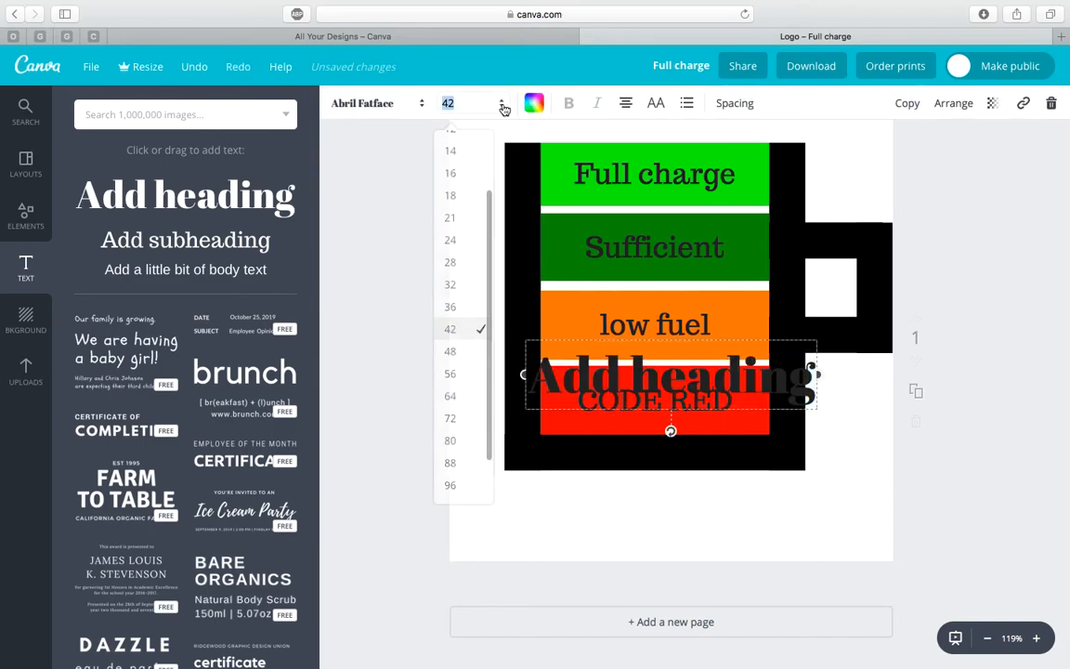
left_click(449, 307)
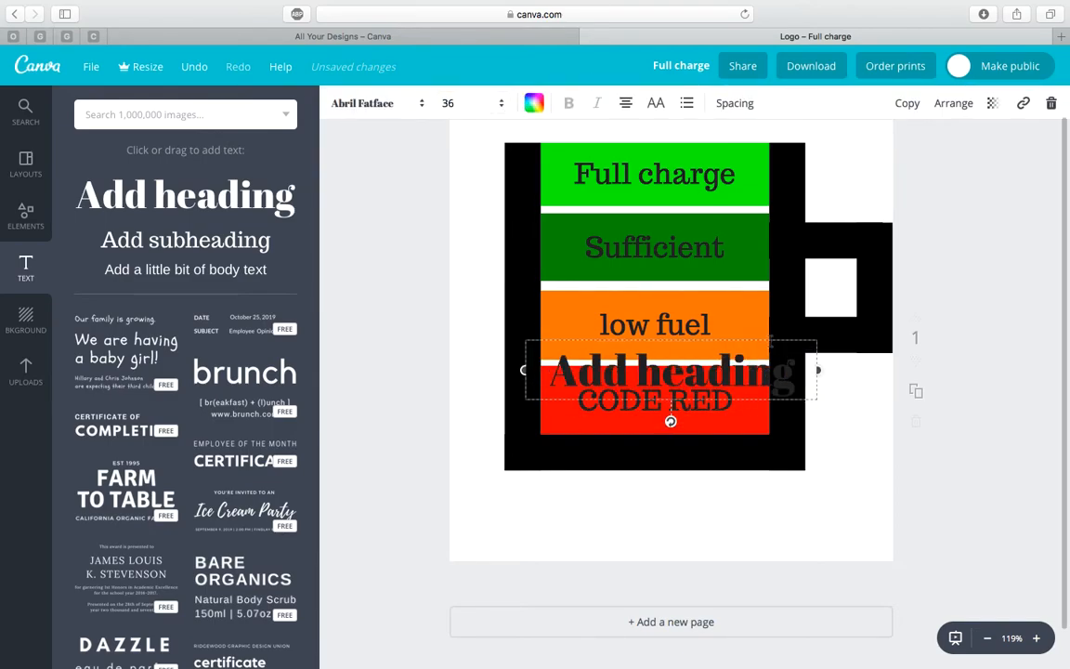
left_click_drag(671, 372, 648, 518)
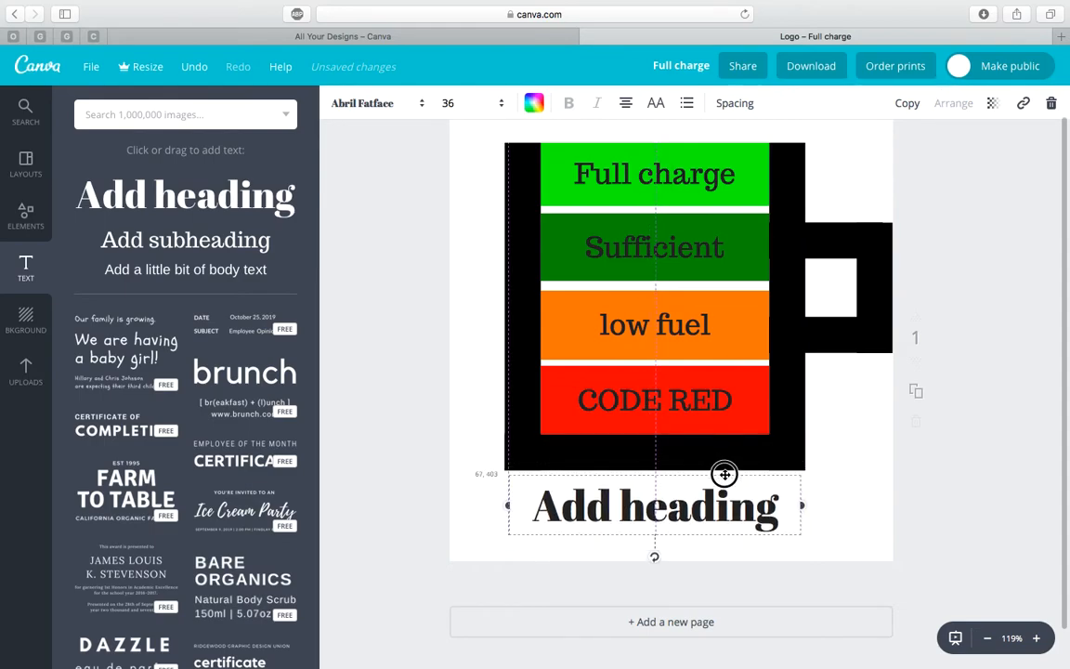
double_click(654, 505)
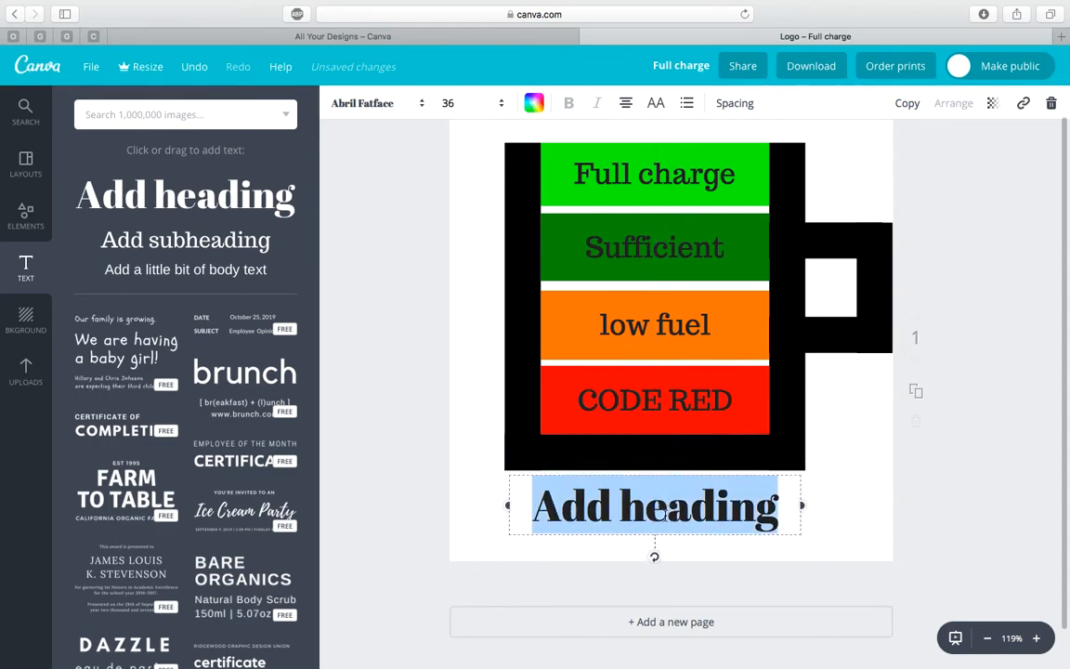
type("Coffee meter:")
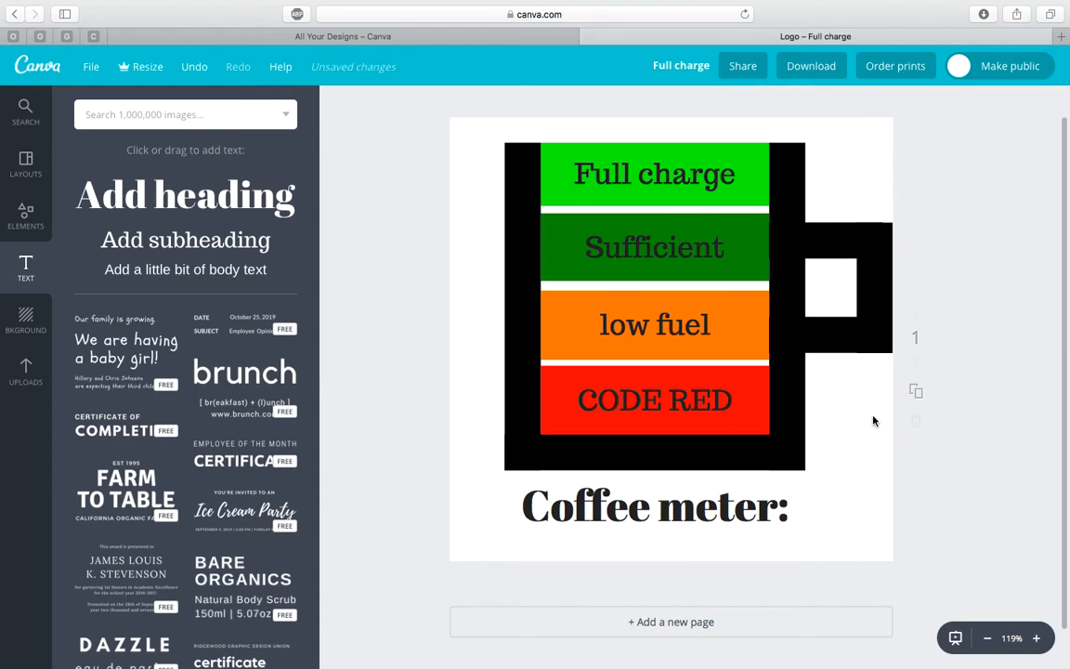
left_click(653, 505)
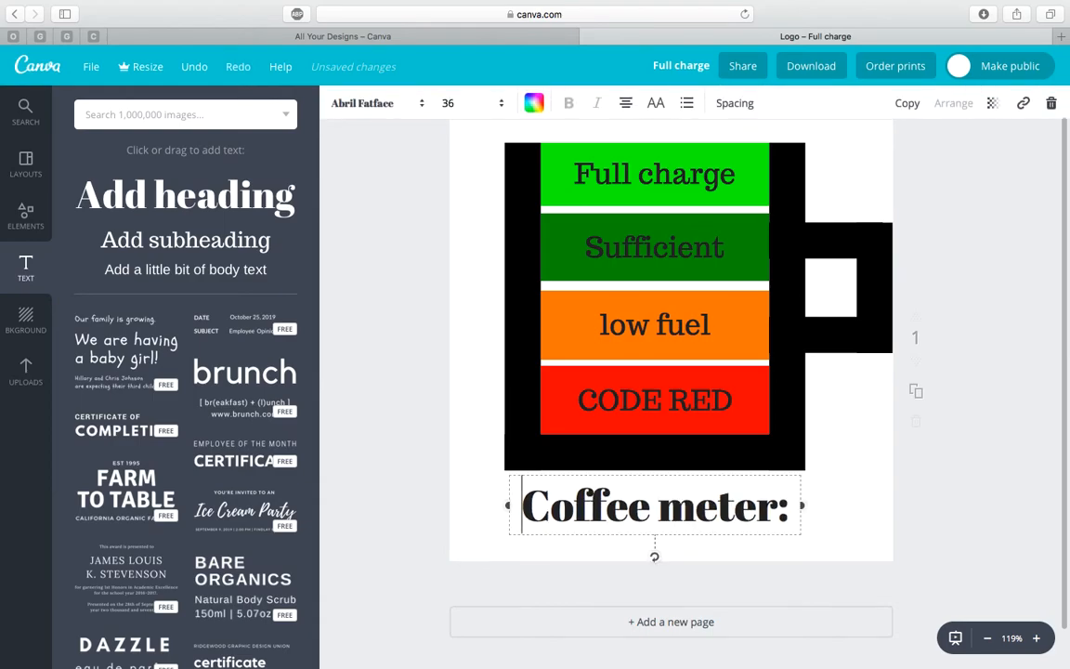
left_click(671, 505)
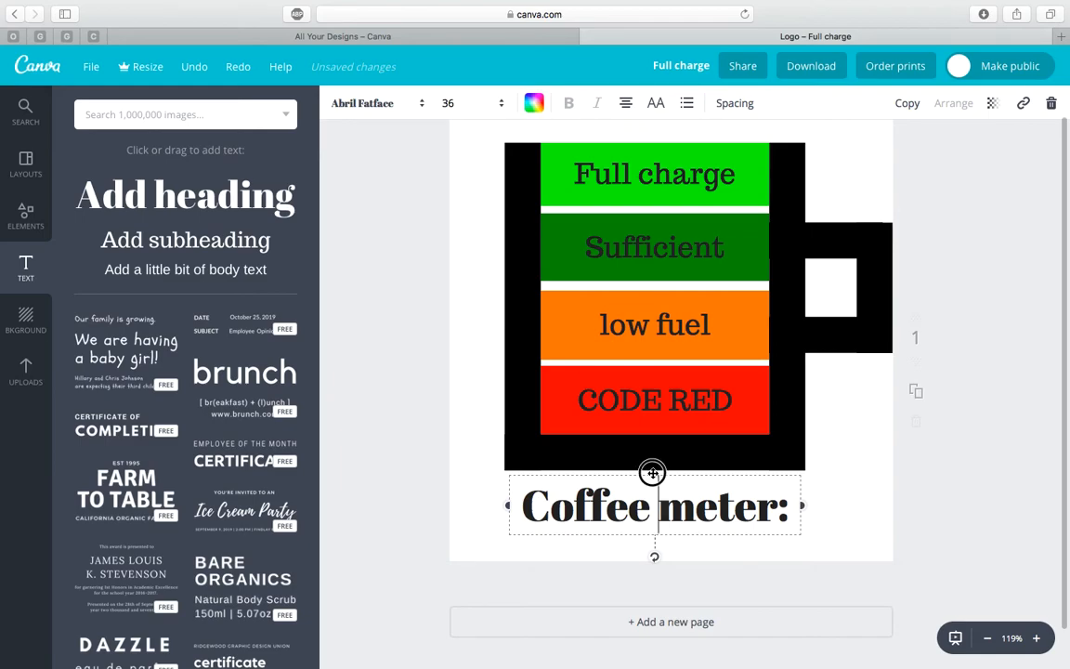
left_click(815, 431)
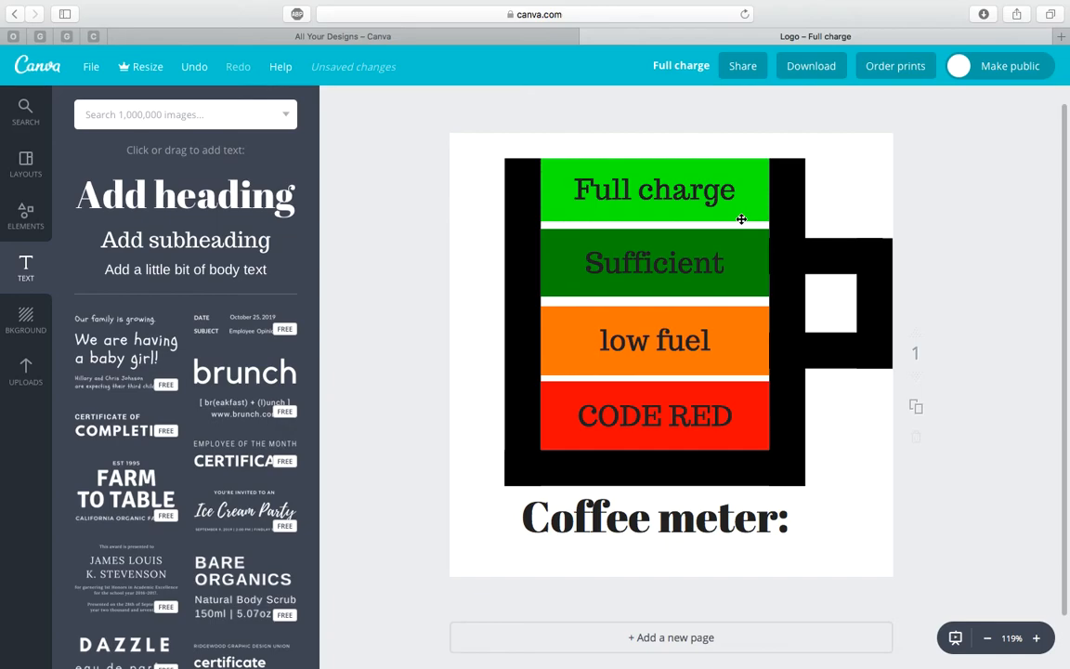
mouse_move(91, 67)
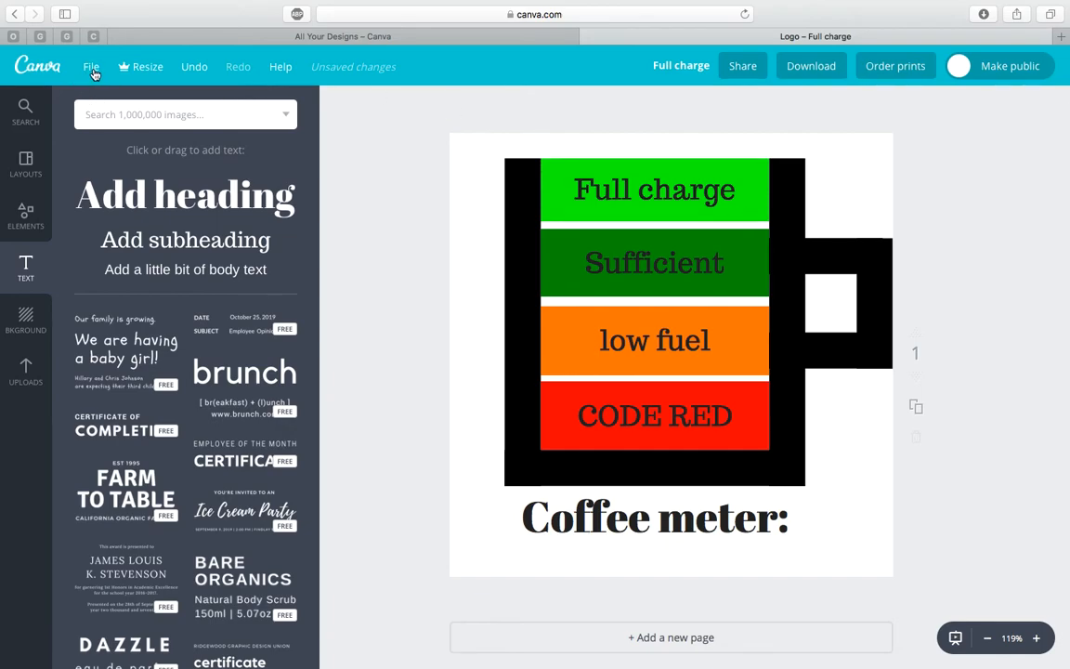
- Save the design and rename it 'coffee meter'
left_click(91, 67)
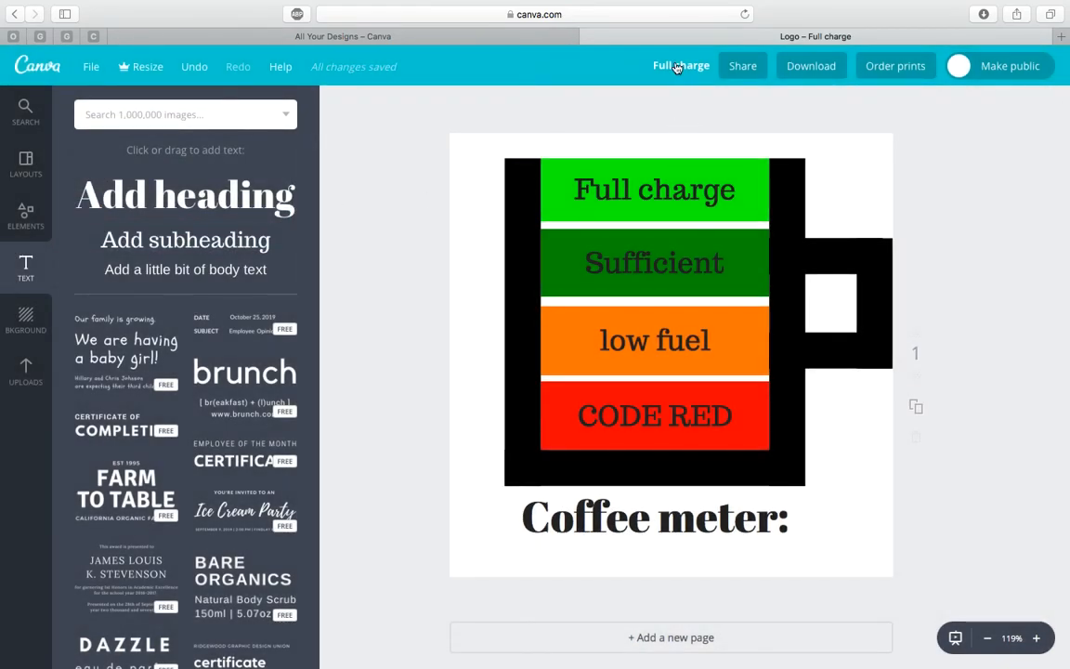
left_click(680, 65)
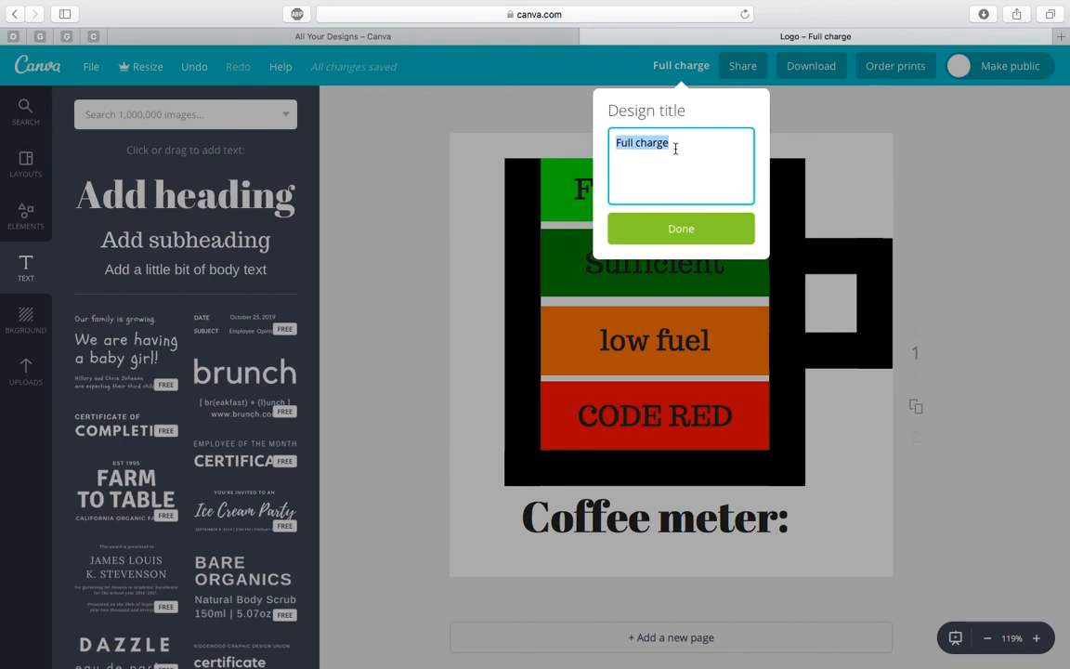
type("coffee m")
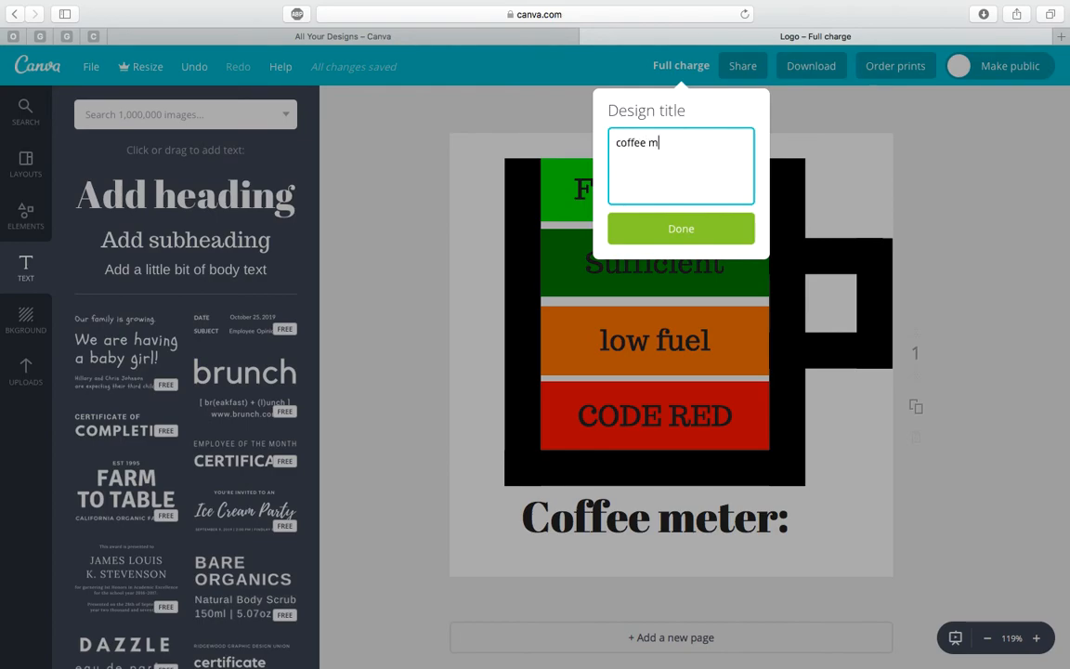
left_click(679, 228)
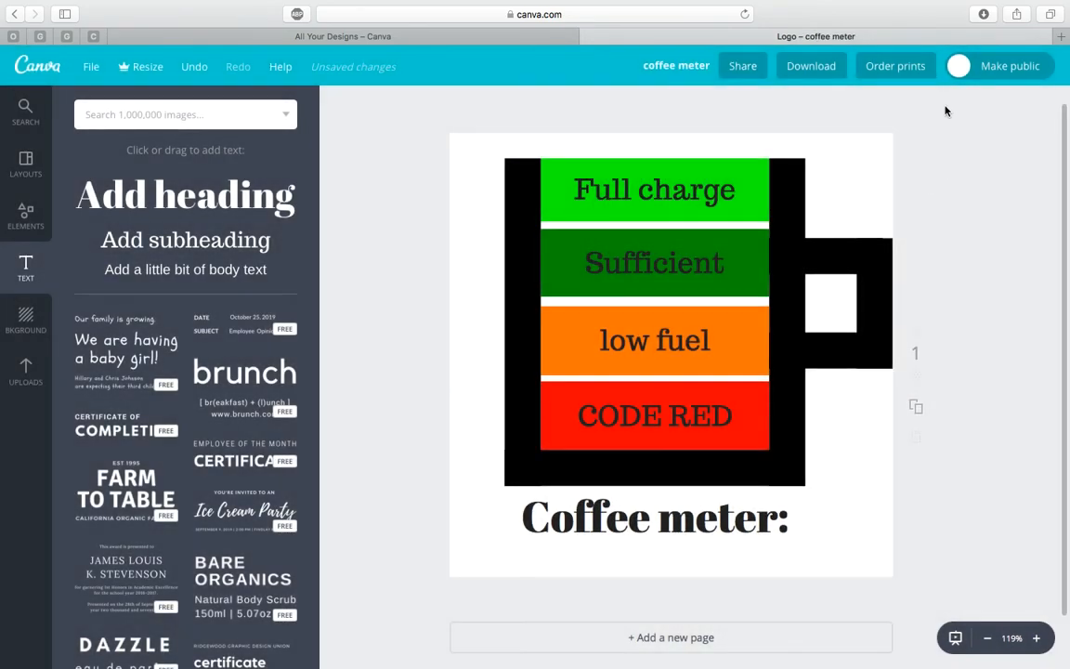
- Download the design as a PNG
left_click(810, 67)
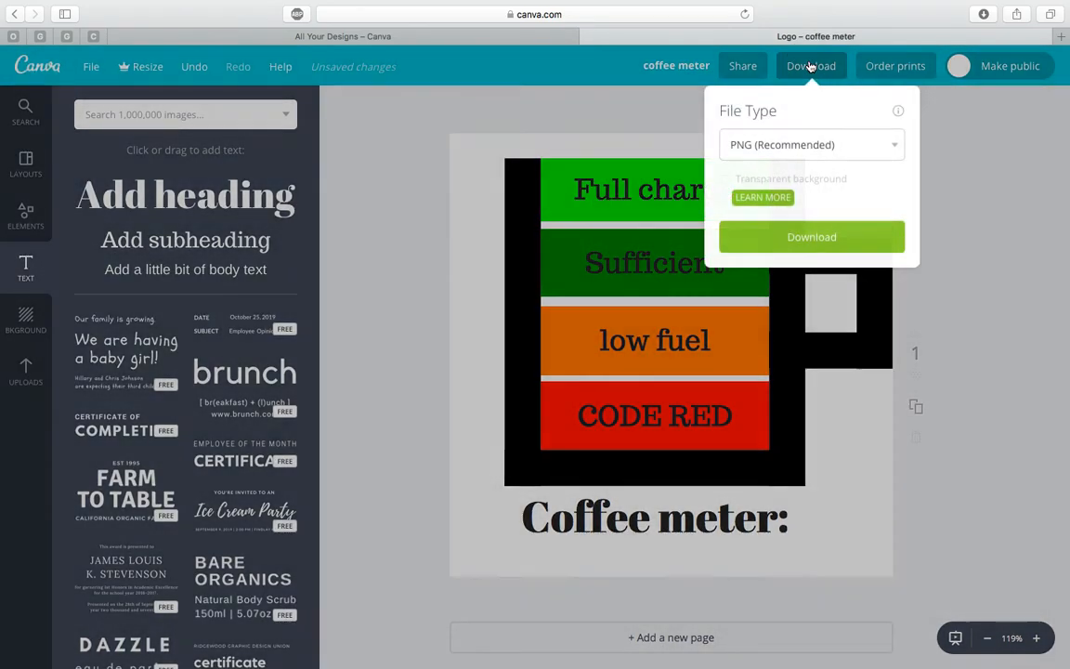
left_click(810, 238)
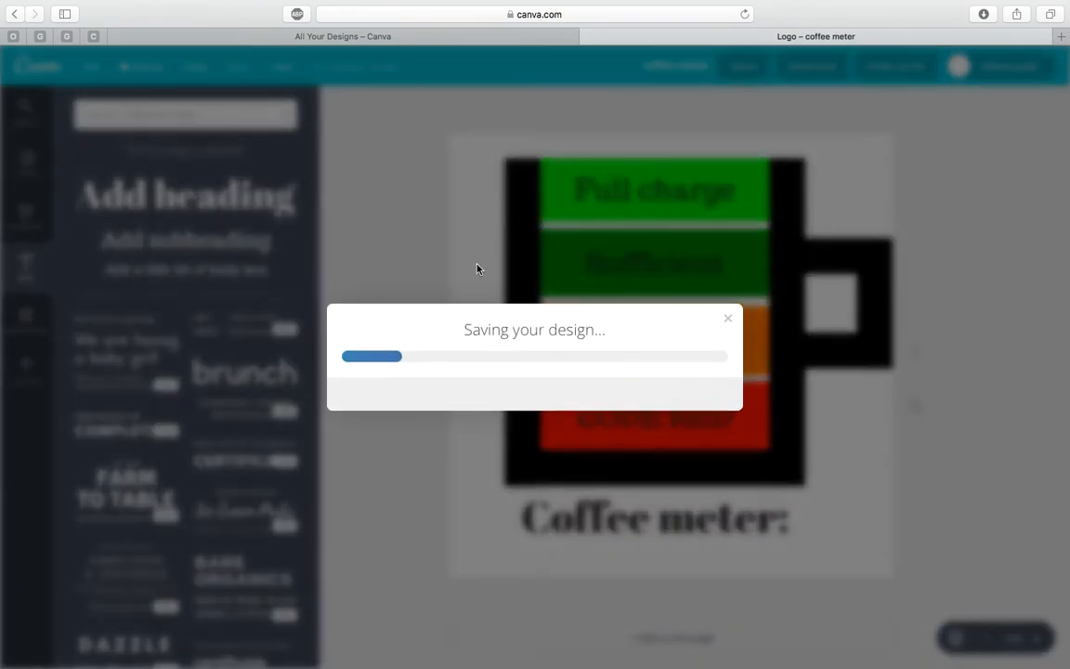